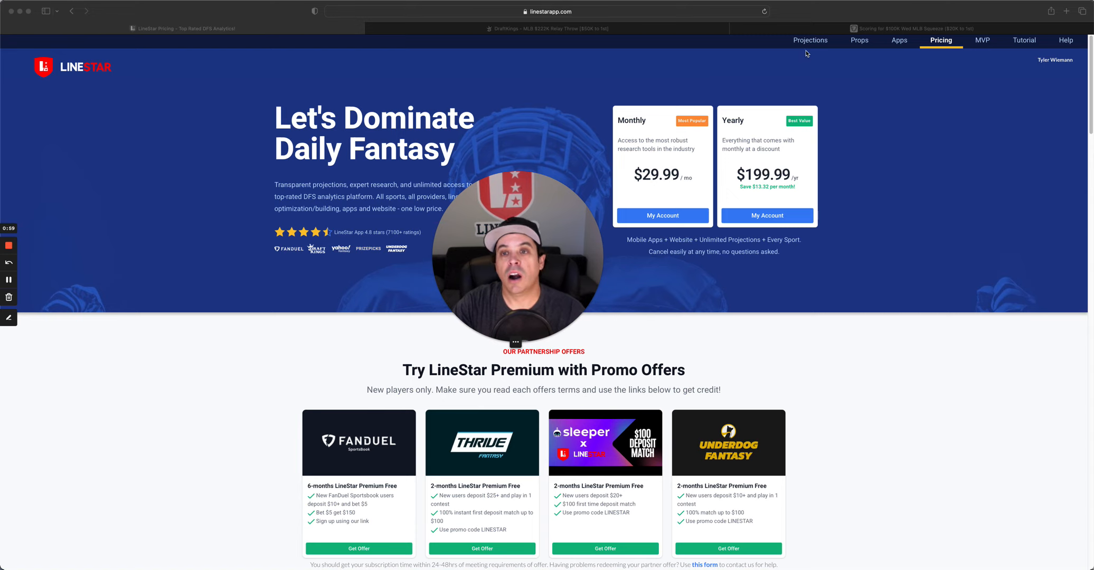
pyautogui.moveTo(808, 53)
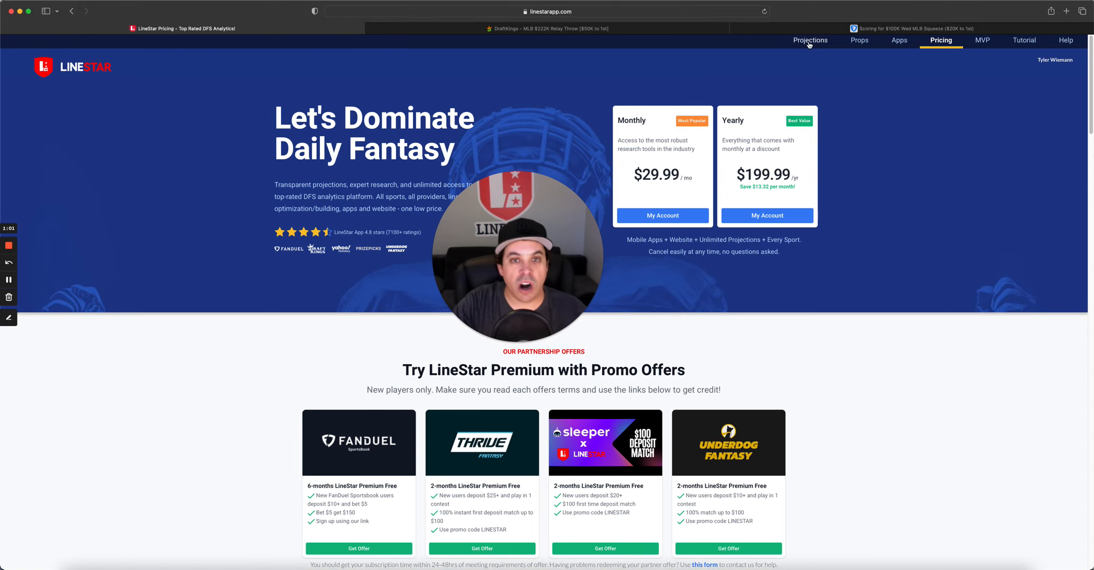
# Show the Aug 3, 2023 MLB DraftKings projections table from the top navigation.
pyautogui.click(810, 40)
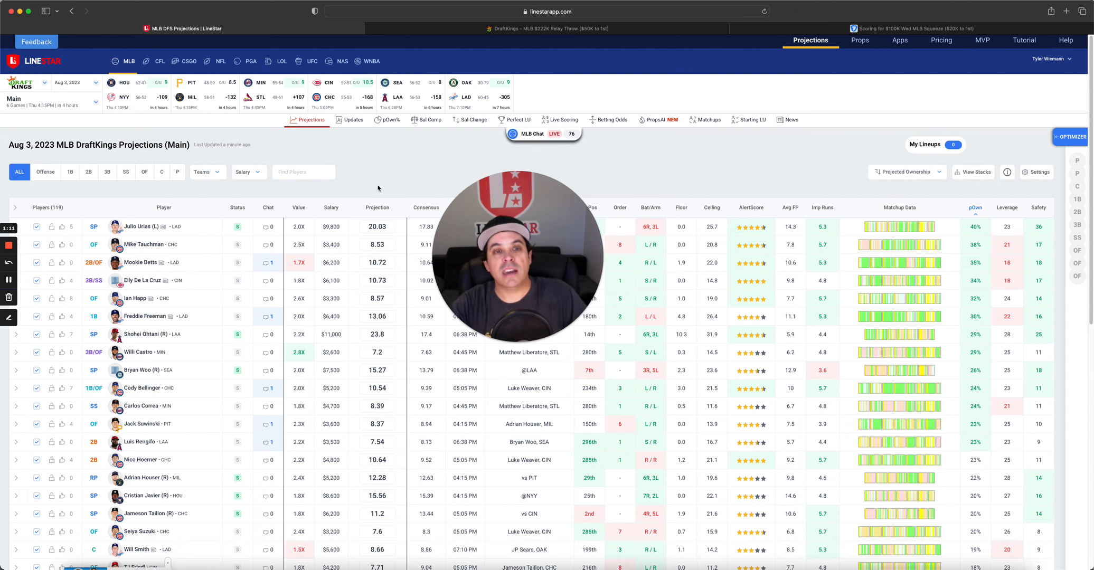
# Load the Baseball Perfect Lineups for the Aug 2, 2023 DraftKings main slate.
pyautogui.click(514, 118)
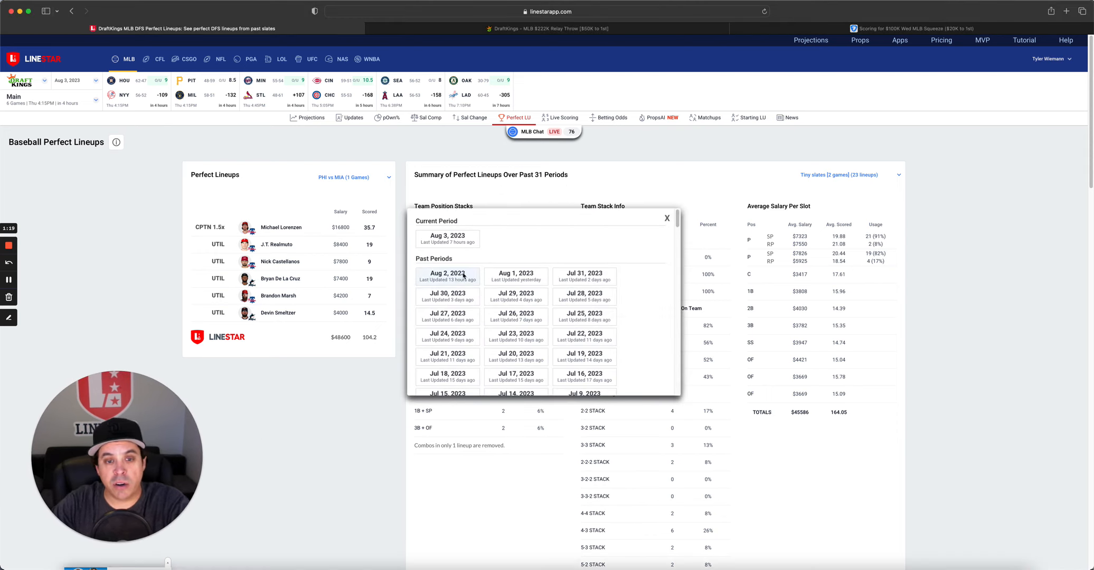
pyautogui.click(447, 275)
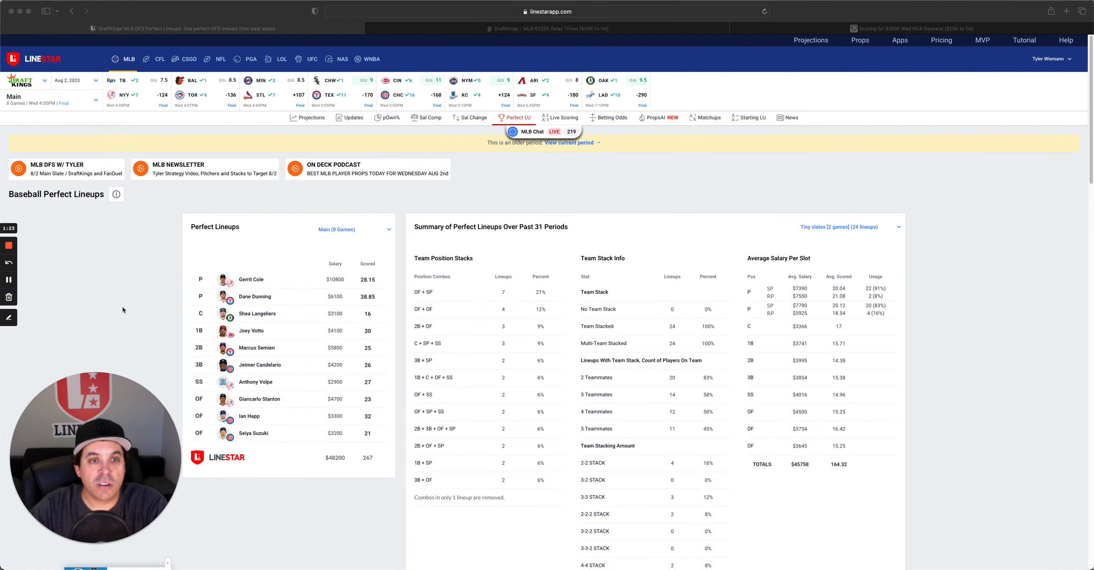
pyautogui.moveTo(159, 283)
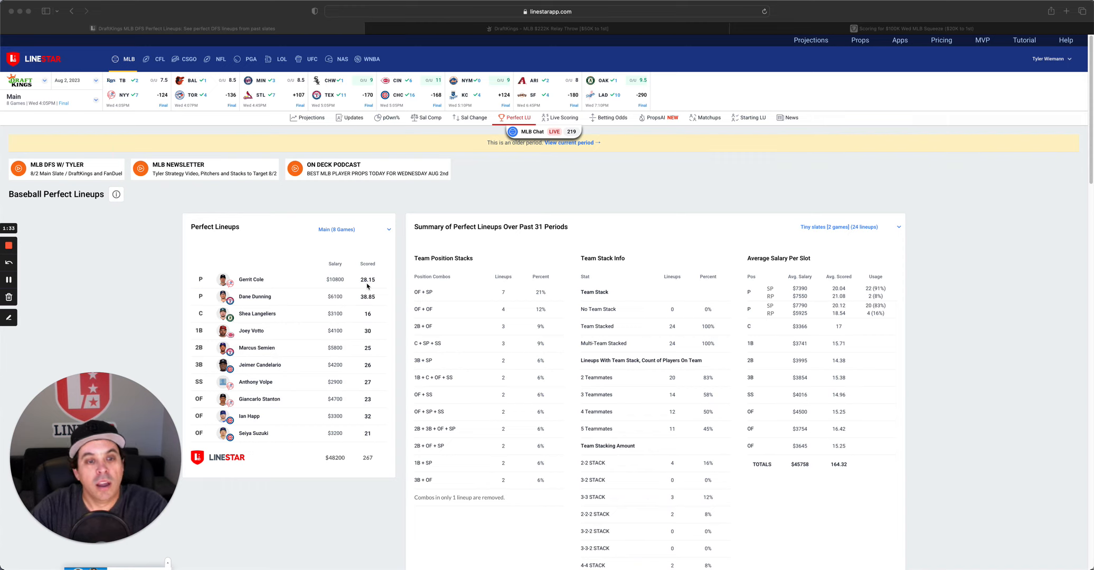
pyautogui.moveTo(283, 300)
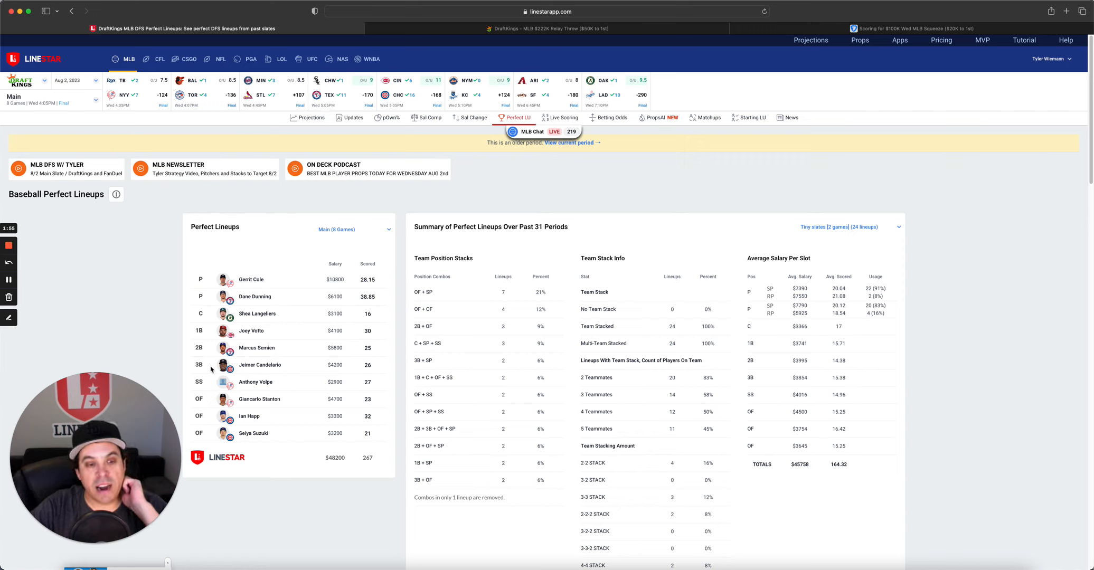
pyautogui.moveTo(292, 405)
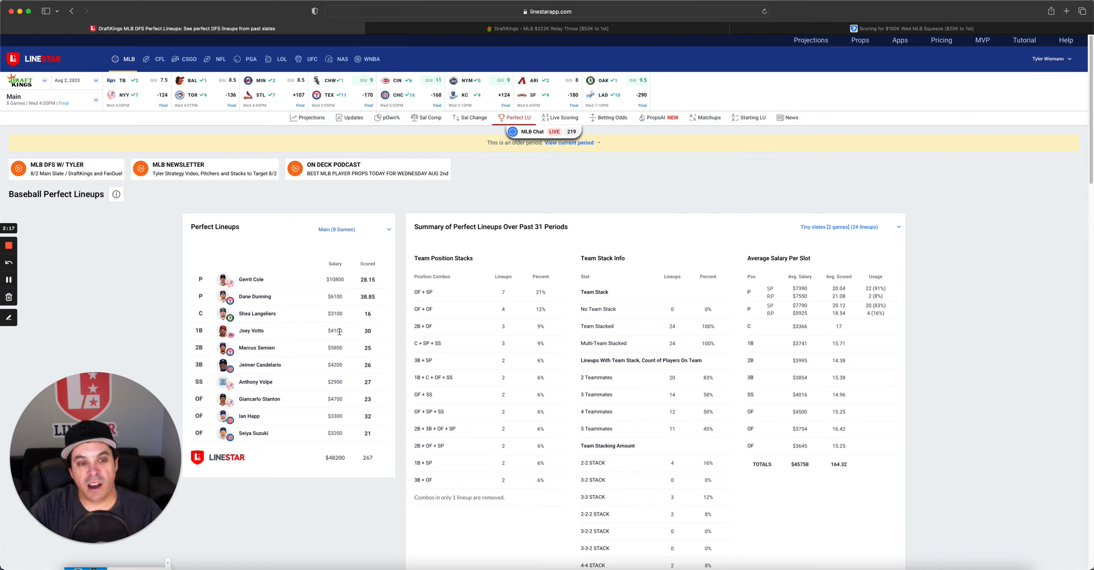
pyautogui.moveTo(283, 399)
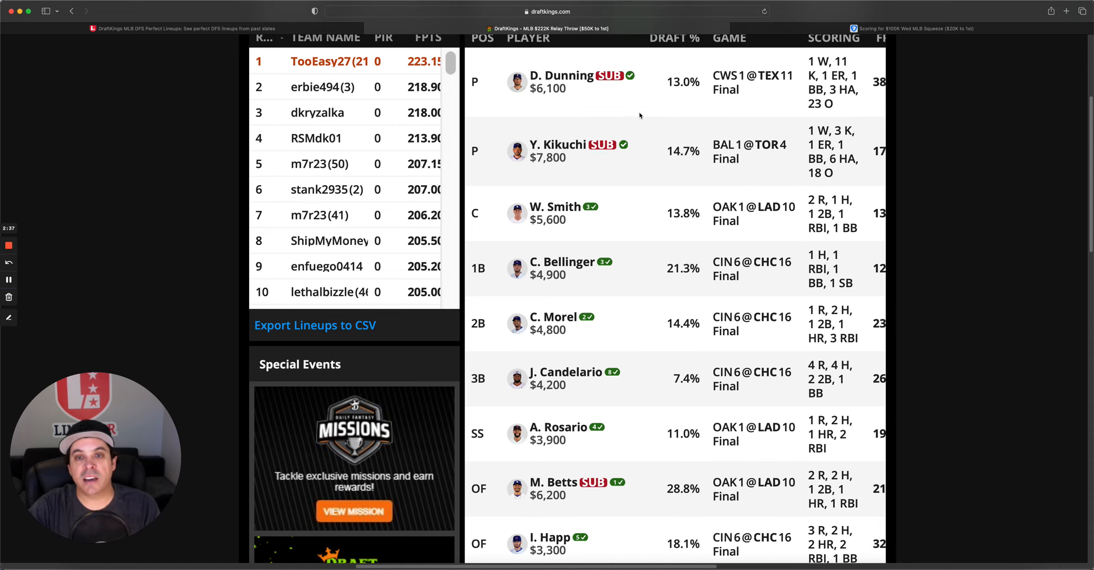
pyautogui.moveTo(640, 168)
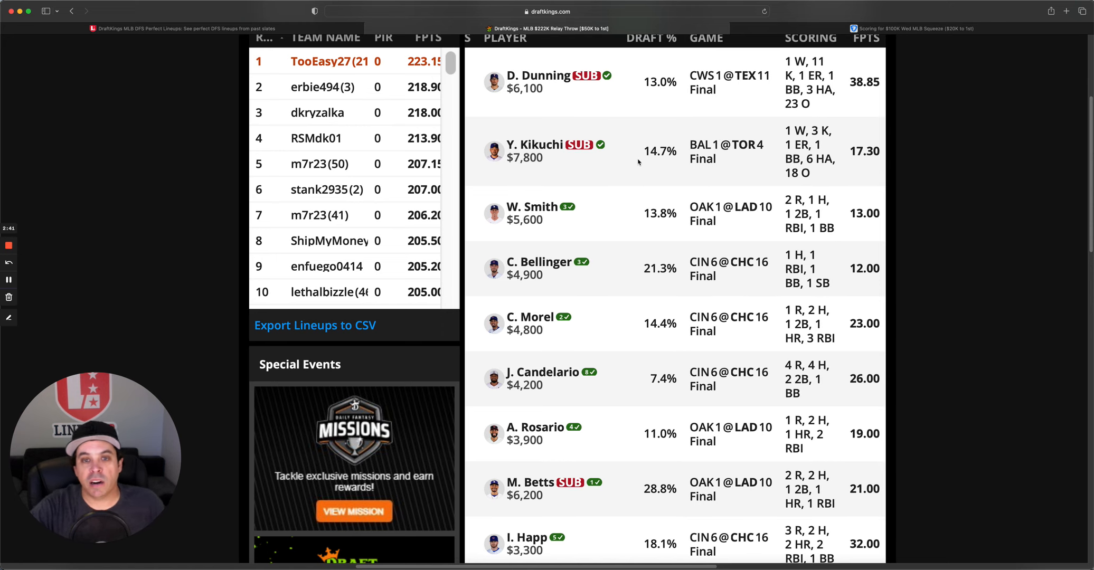
pyautogui.moveTo(639, 109)
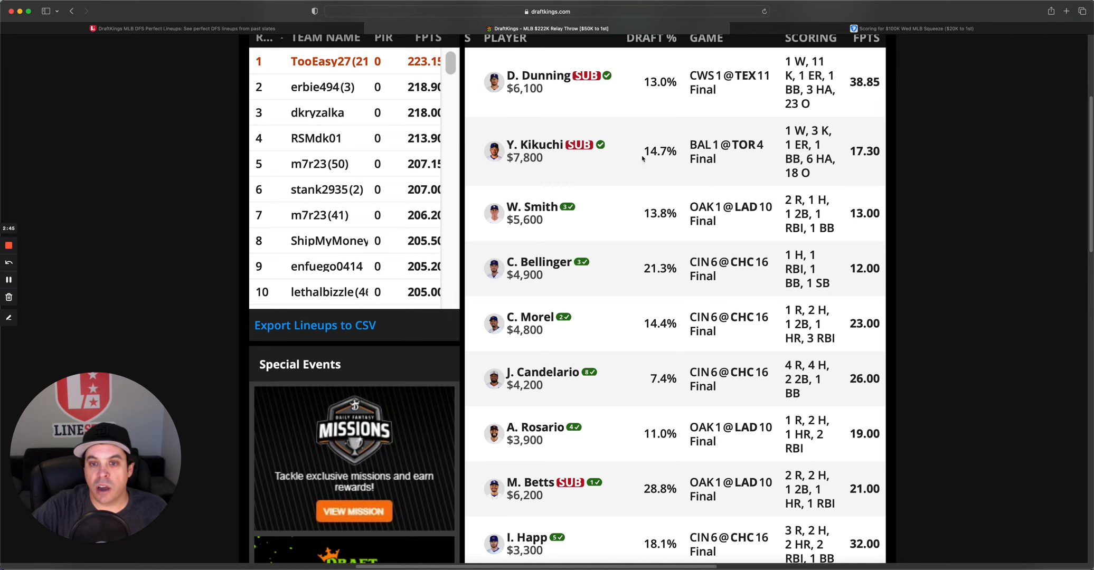
# Scroll through the DraftKings contest's winning lineup players with draft percentages and points.
pyautogui.scroll(-3)
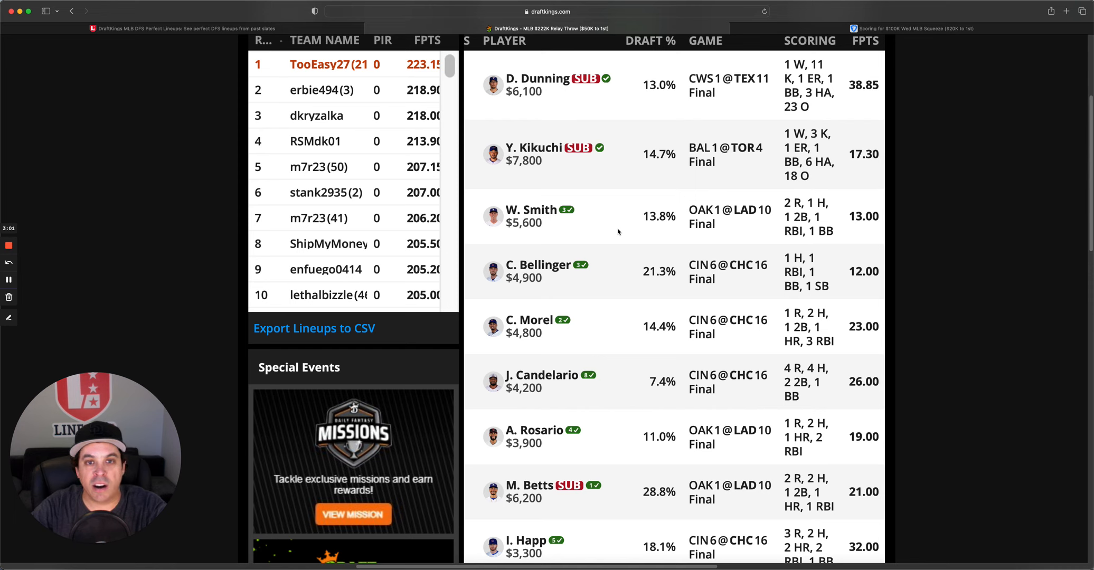
pyautogui.scroll(-3)
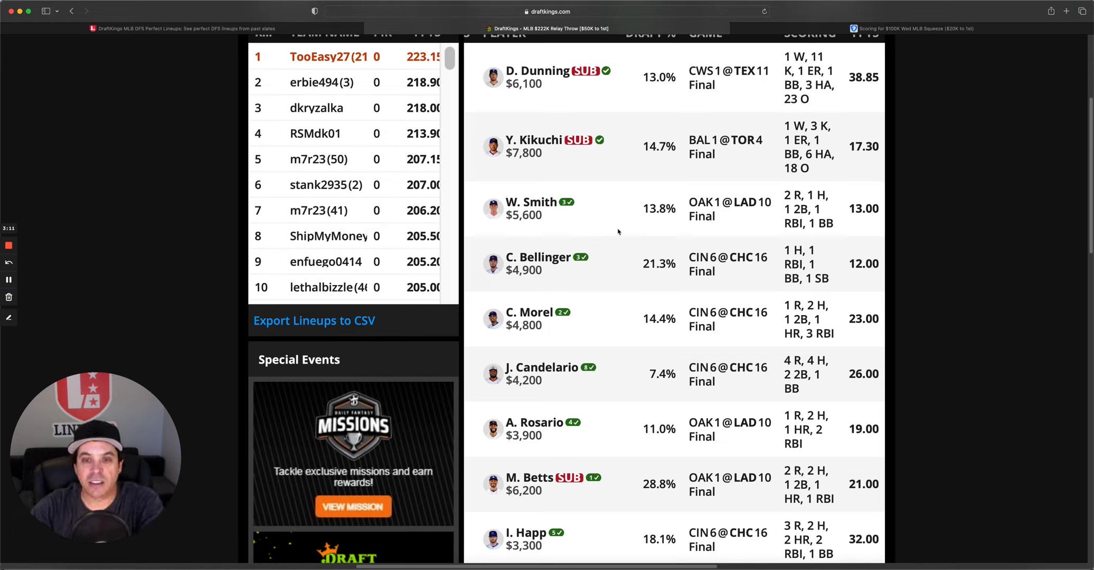
pyautogui.moveTo(731, 367)
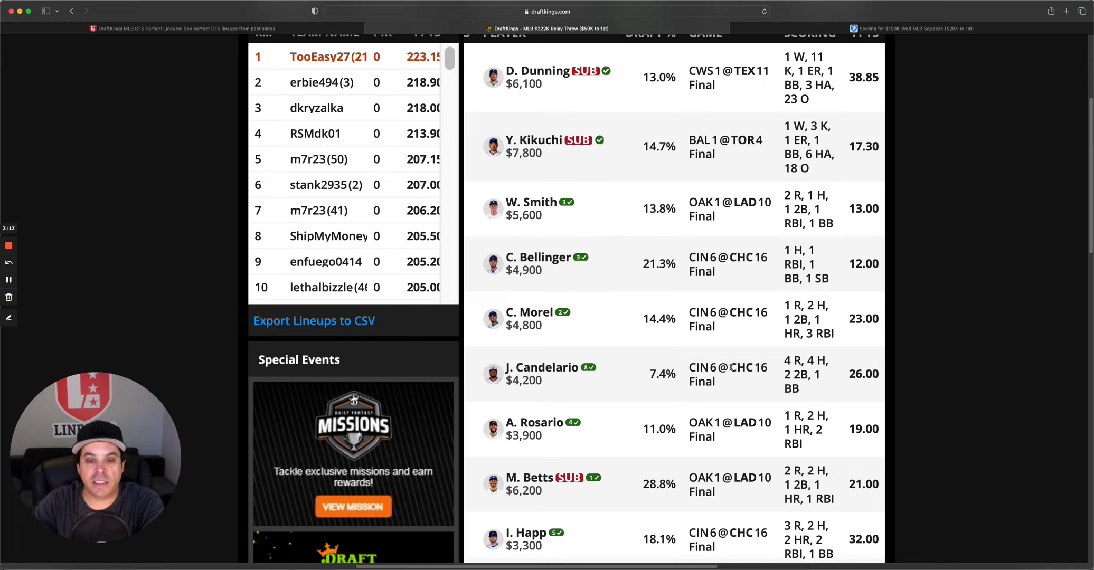
pyautogui.moveTo(640, 392)
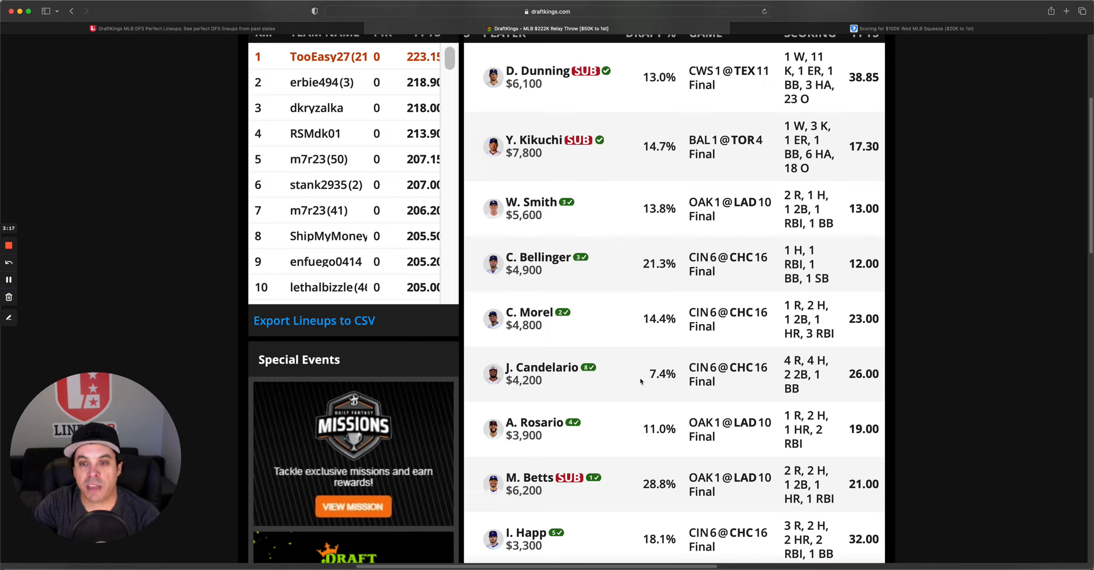
pyautogui.moveTo(666, 287)
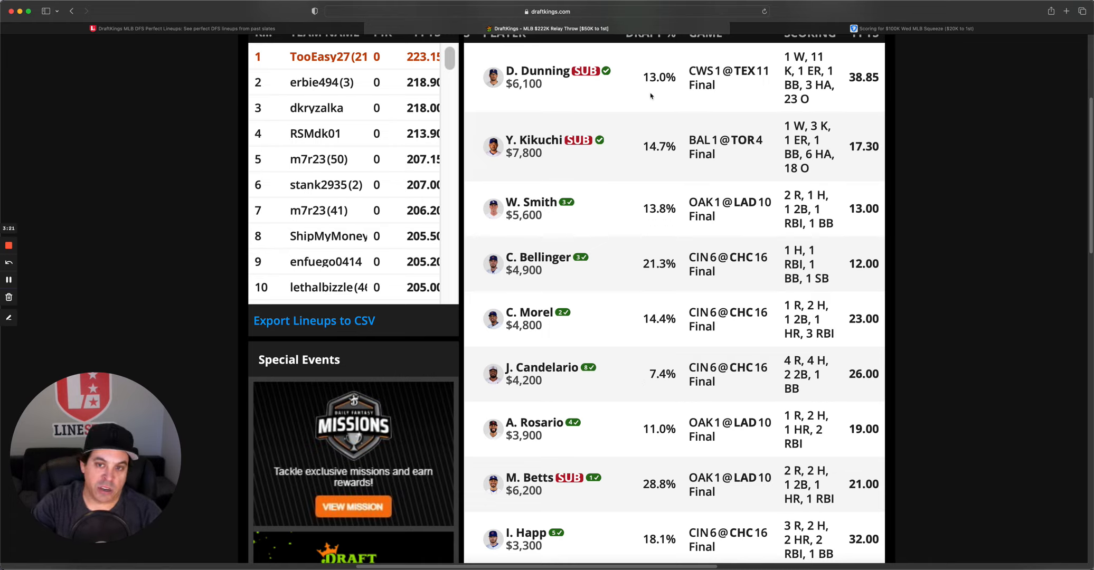
pyautogui.moveTo(645, 90)
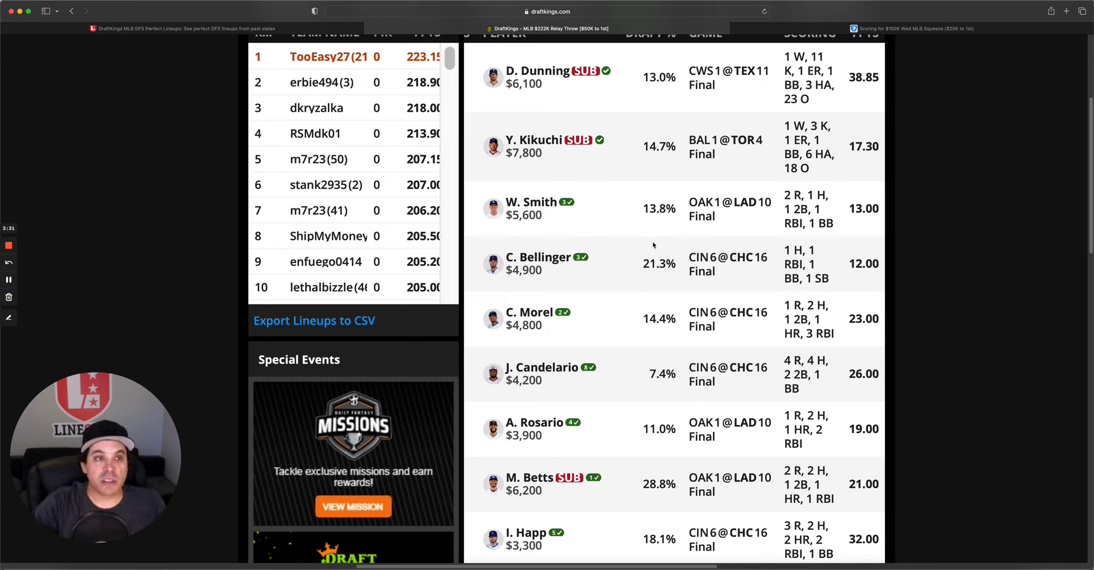
pyautogui.moveTo(216, 57)
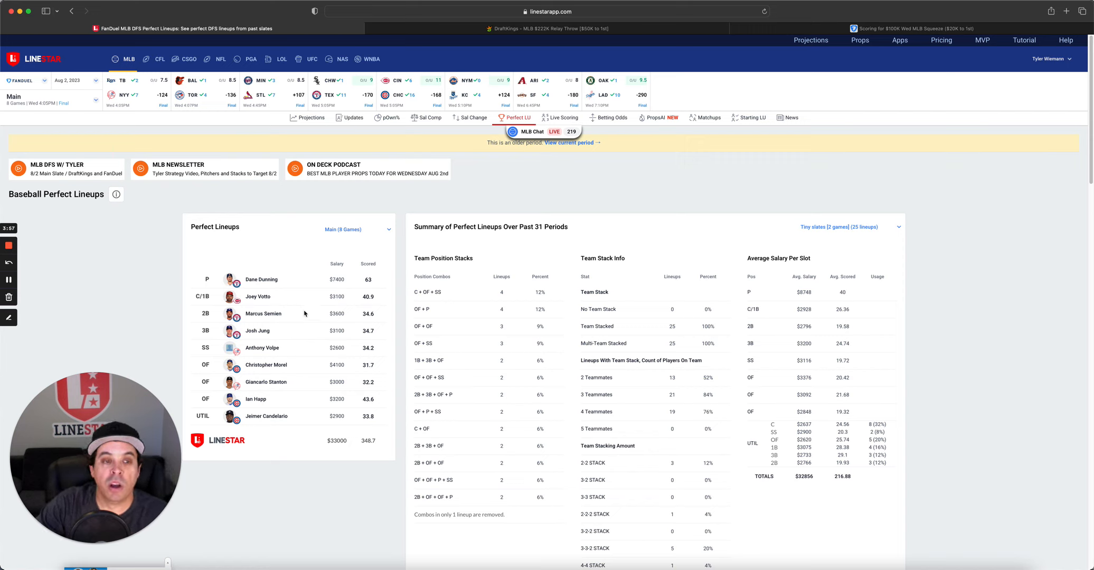
pyautogui.moveTo(328, 292)
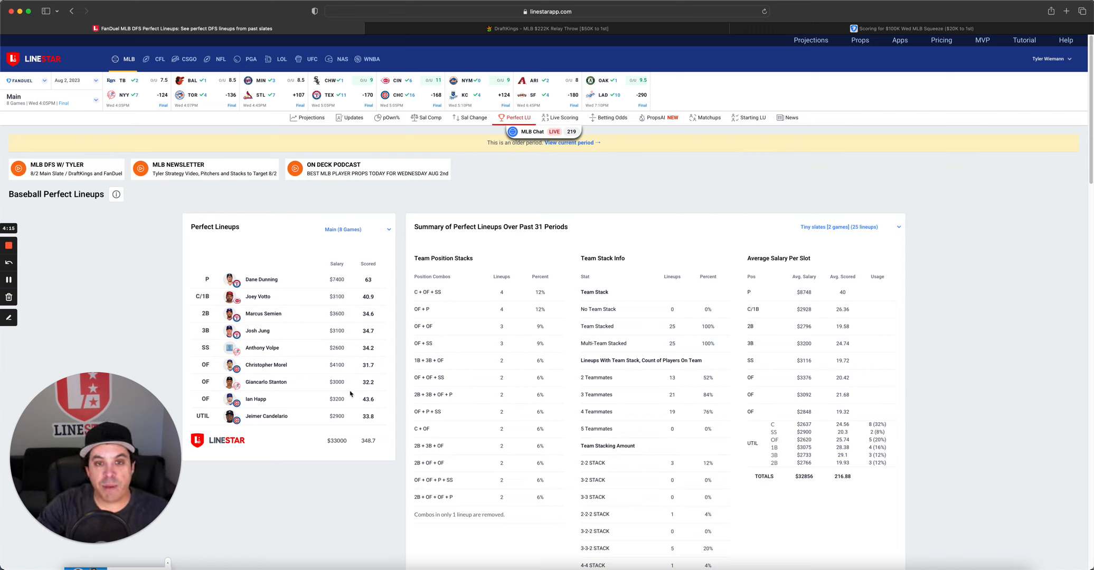
pyautogui.moveTo(803, 92)
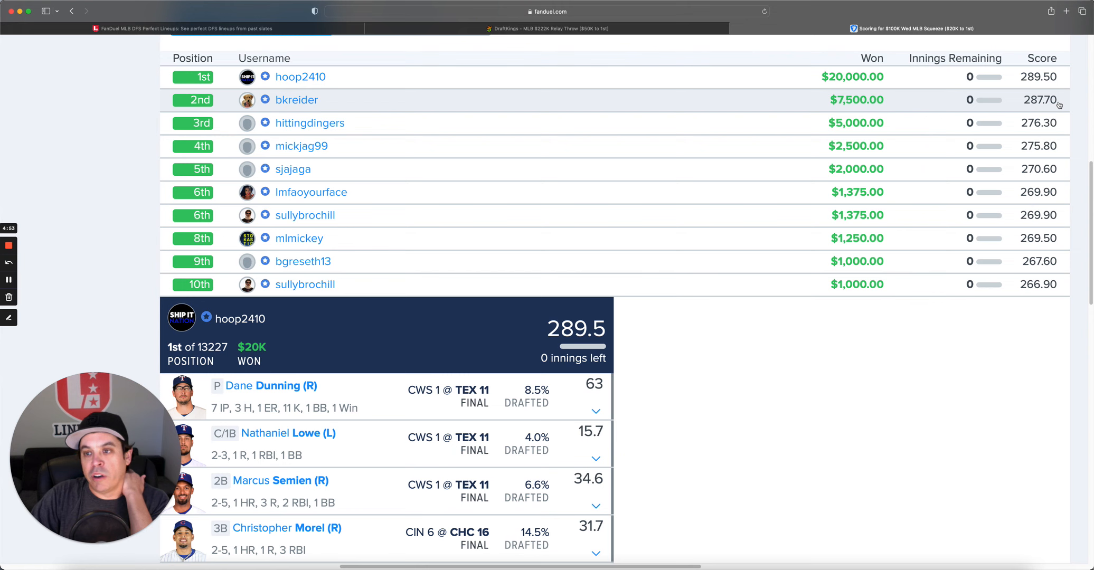
pyautogui.scroll(-3)
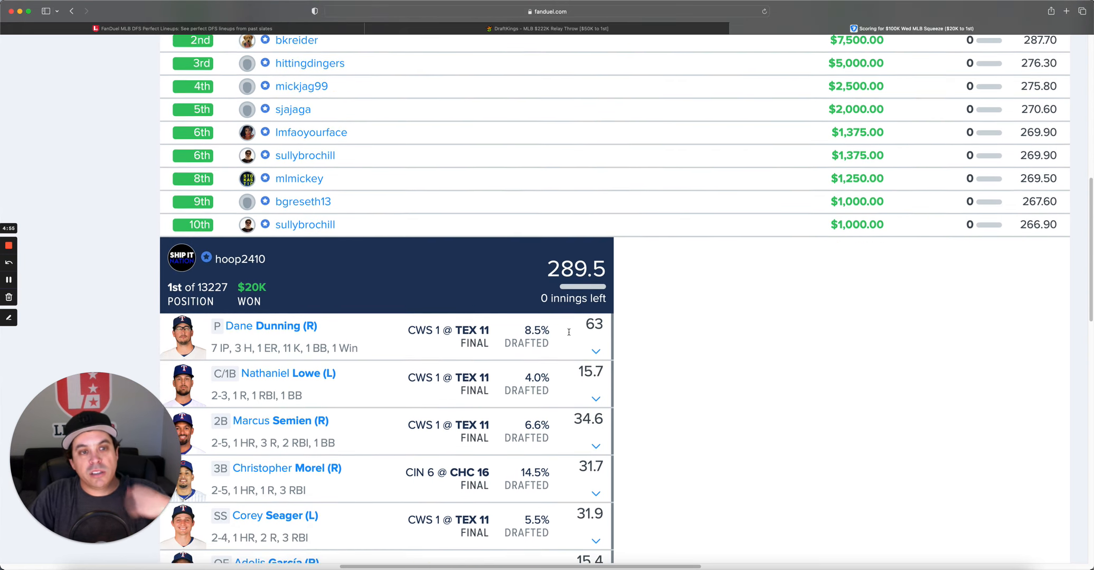
pyautogui.scroll(-3)
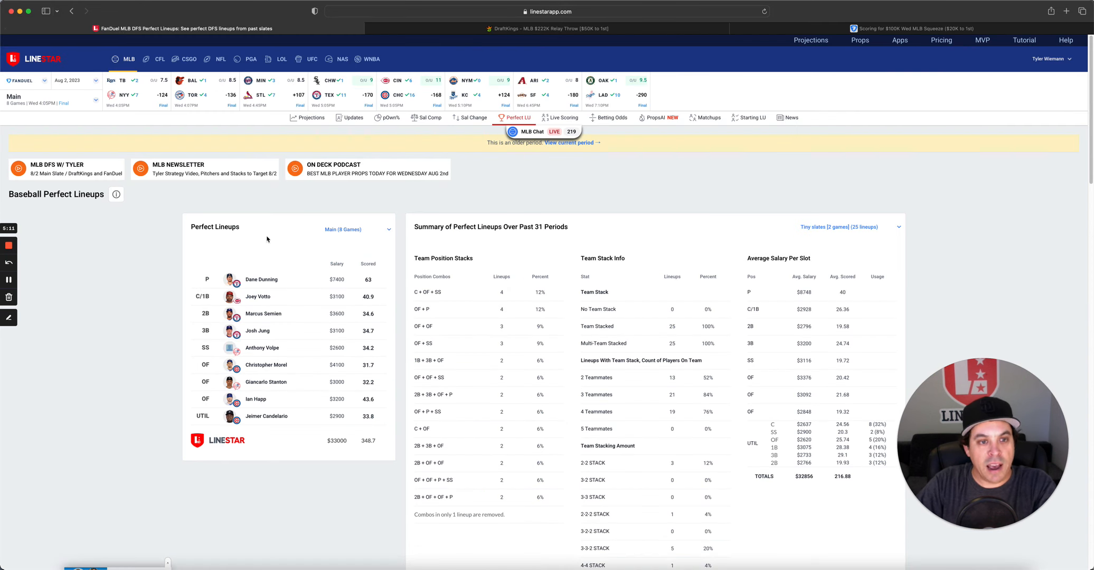
# Show Aug 3 DraftKings projected ownership filtered to pitchers, down to the ownership table.
pyautogui.click(311, 119)
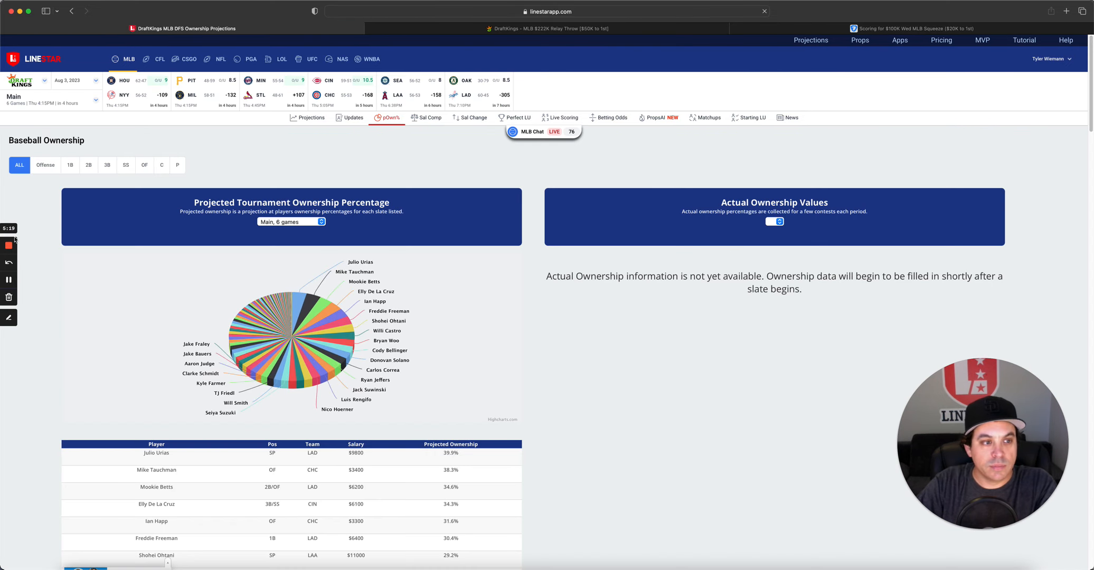
pyautogui.click(178, 166)
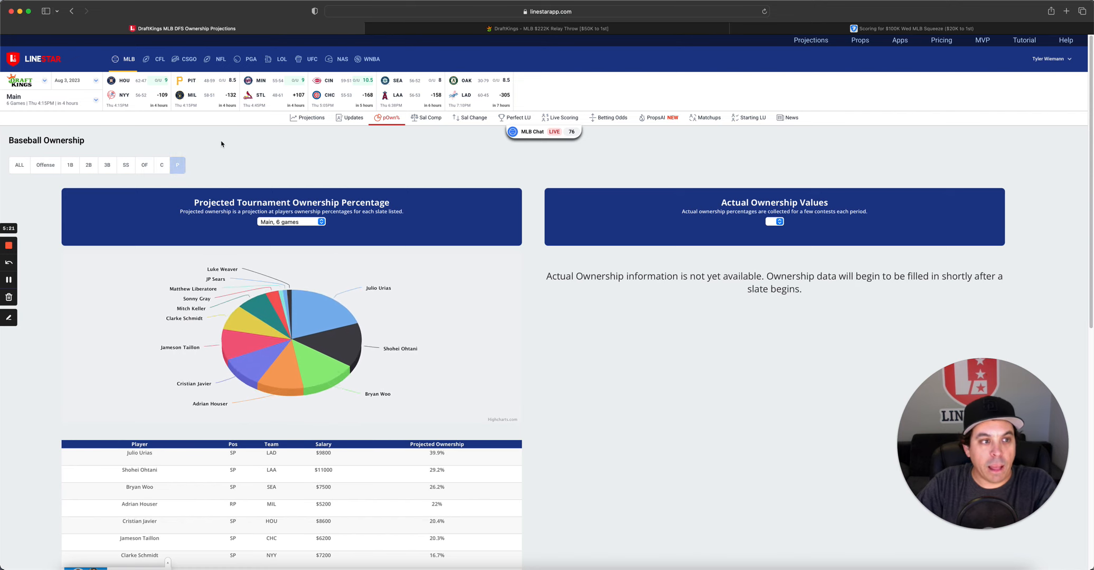
pyautogui.scroll(-3)
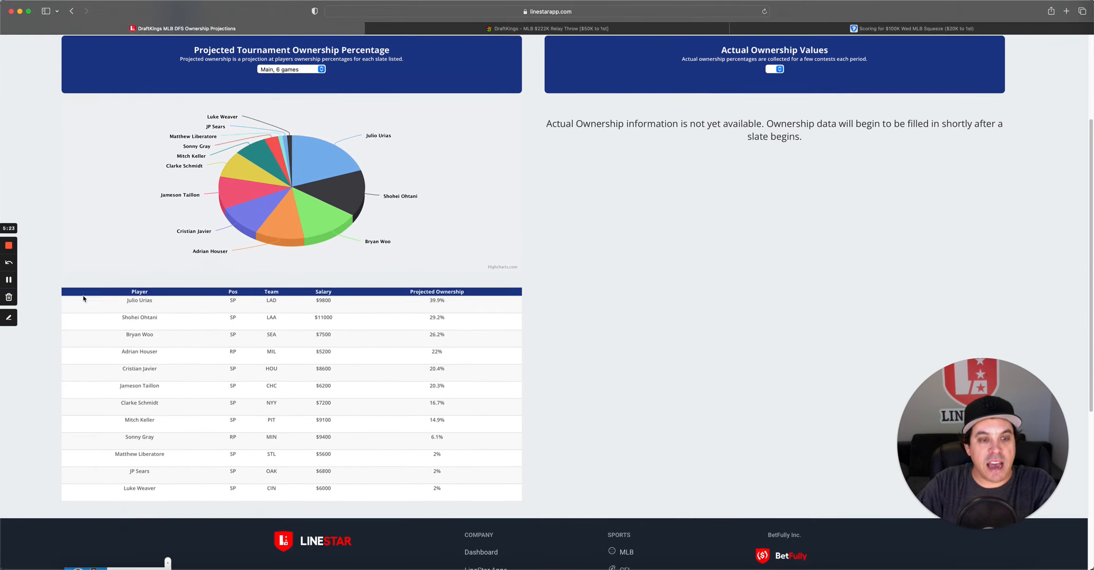
pyautogui.scroll(-3)
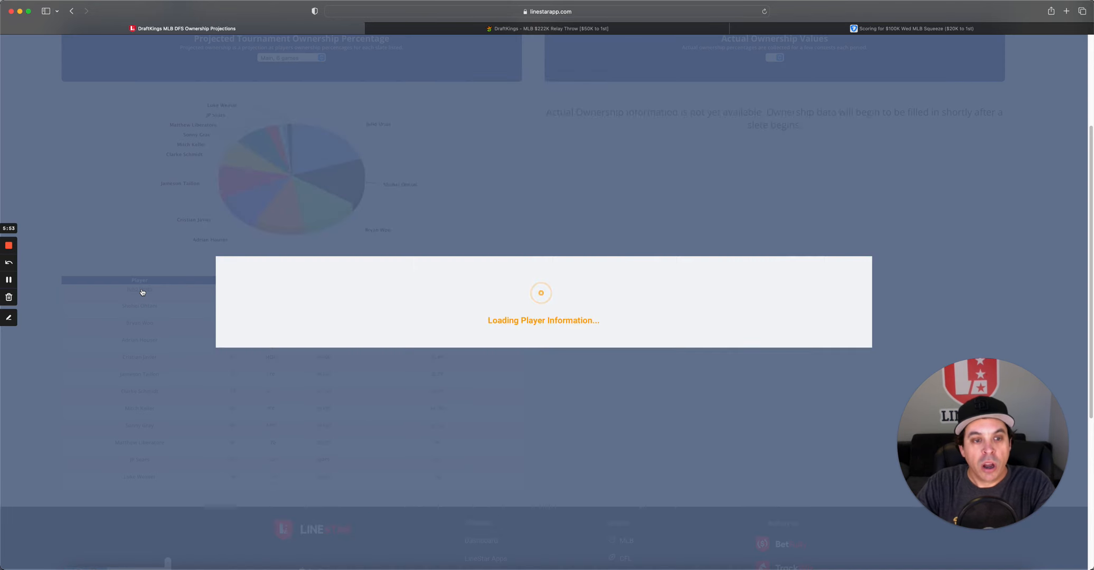
# Review Julio Urías's player card, matchup and stats, then return to the pitcher ownership table.
pyautogui.click(139, 291)
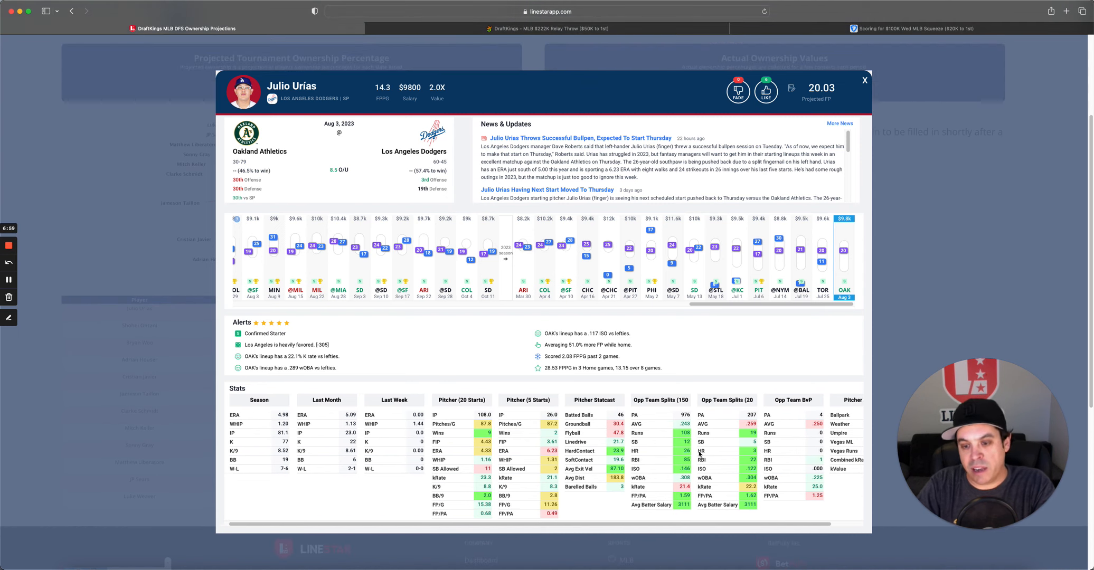
pyautogui.hscroll(3)
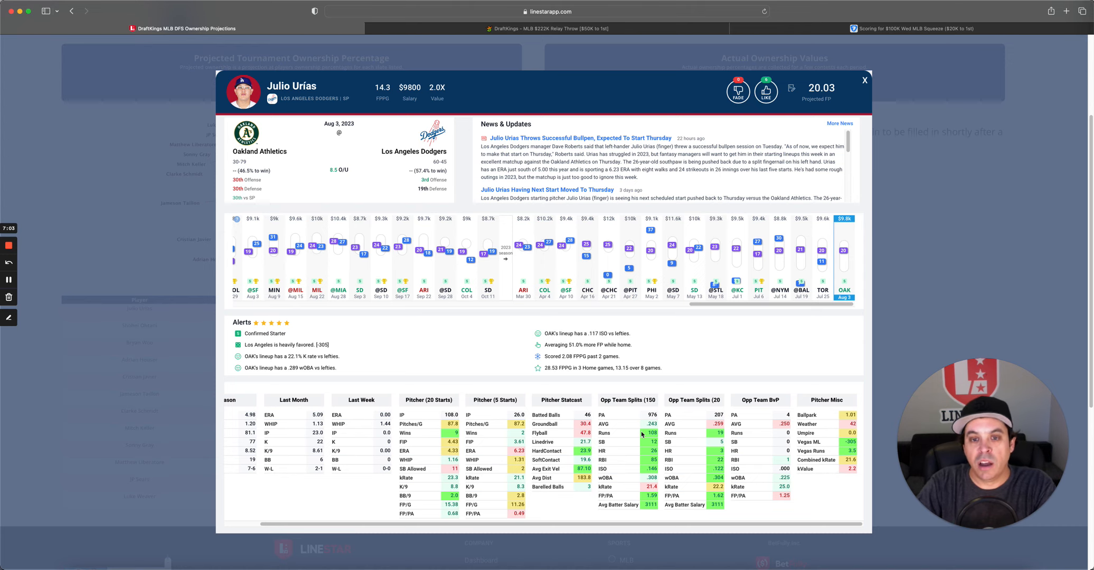
pyautogui.moveTo(666, 353)
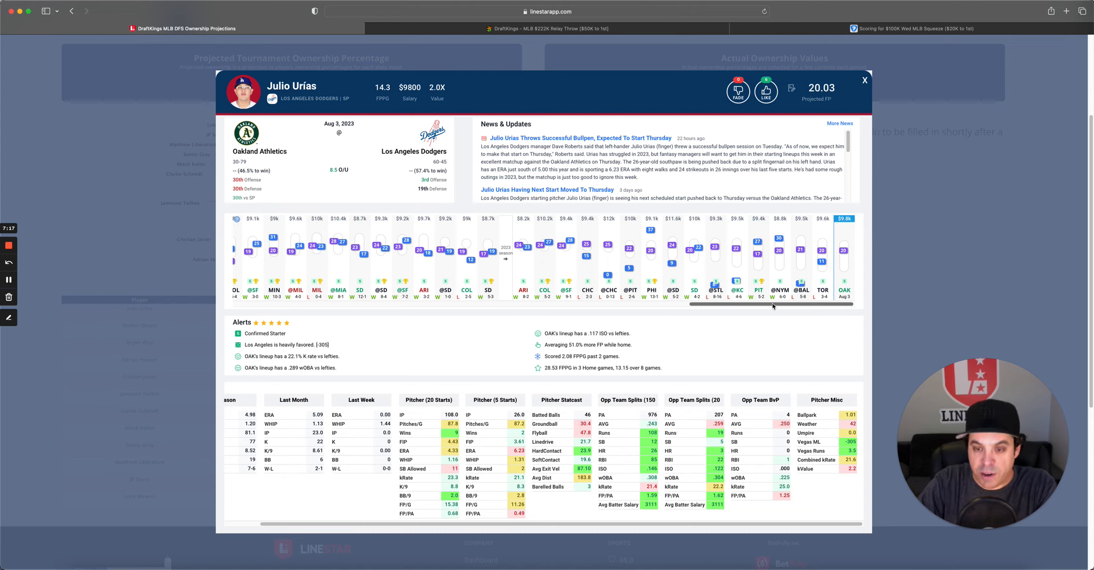
pyautogui.click(865, 80)
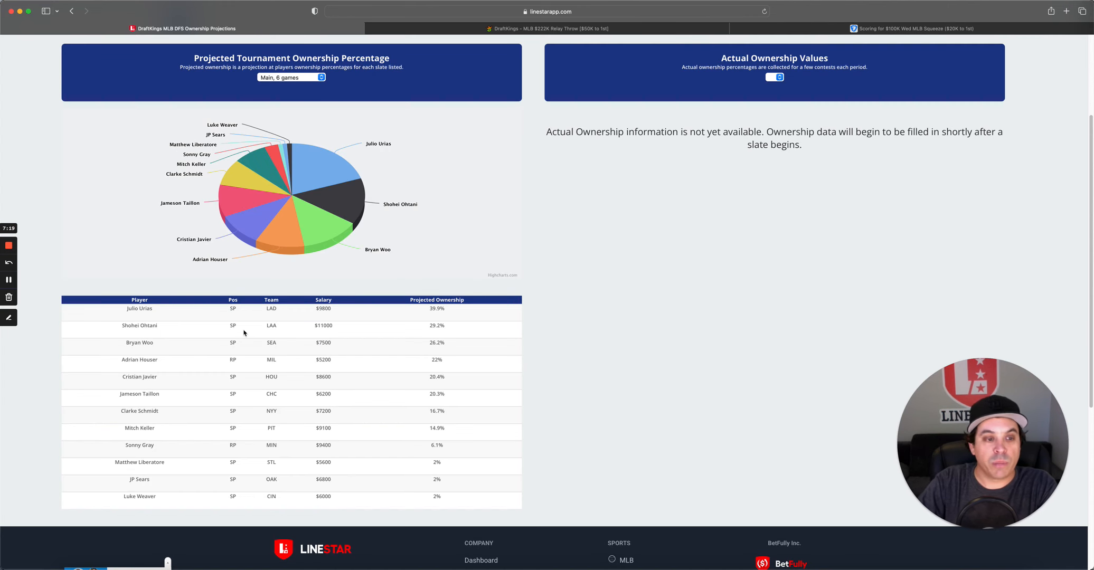
pyautogui.click(140, 326)
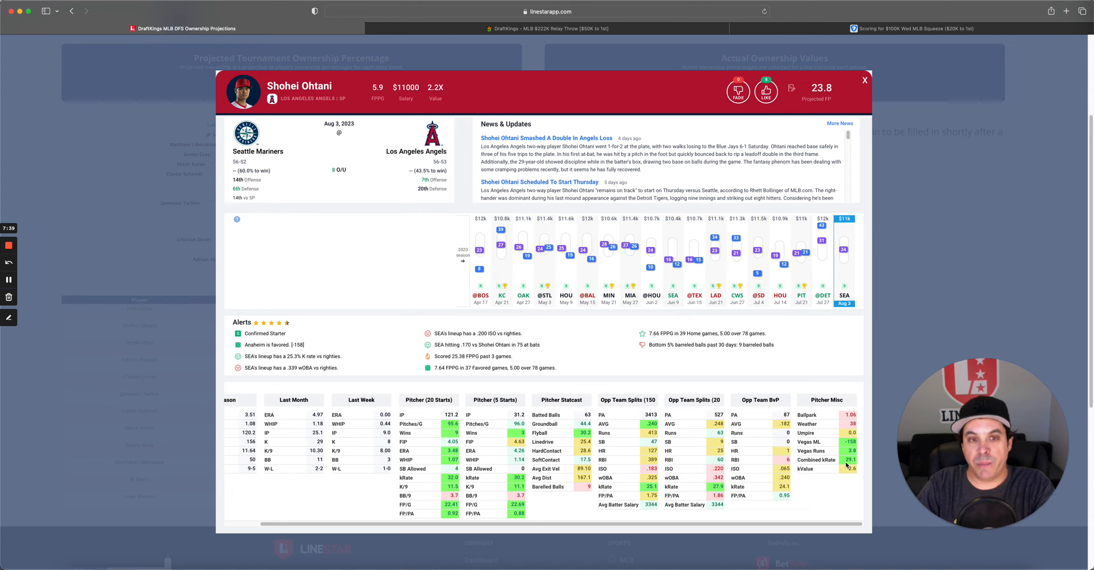
pyautogui.moveTo(403, 189)
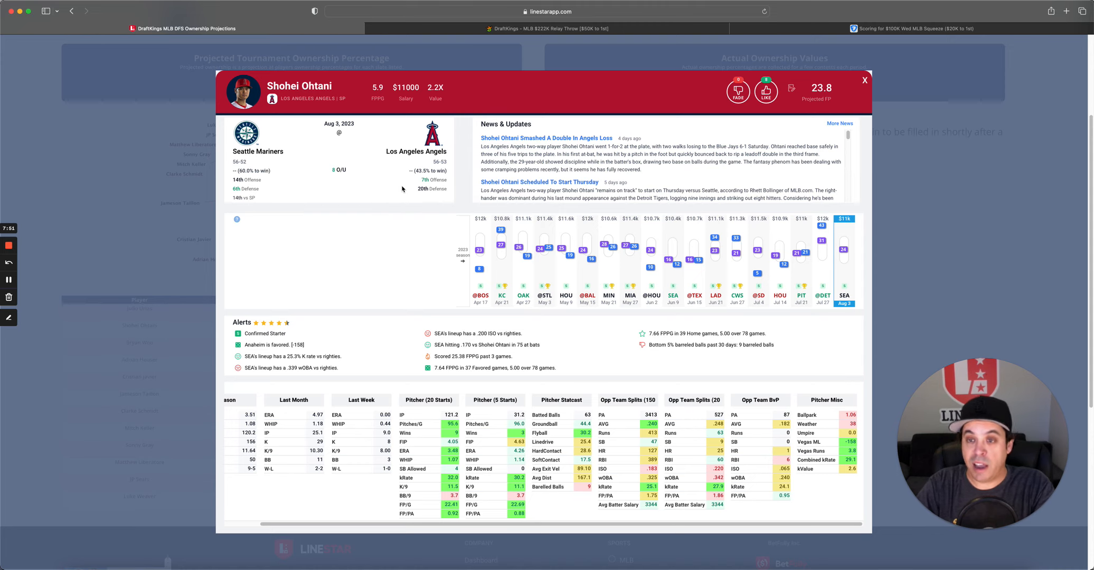
pyautogui.moveTo(801, 213)
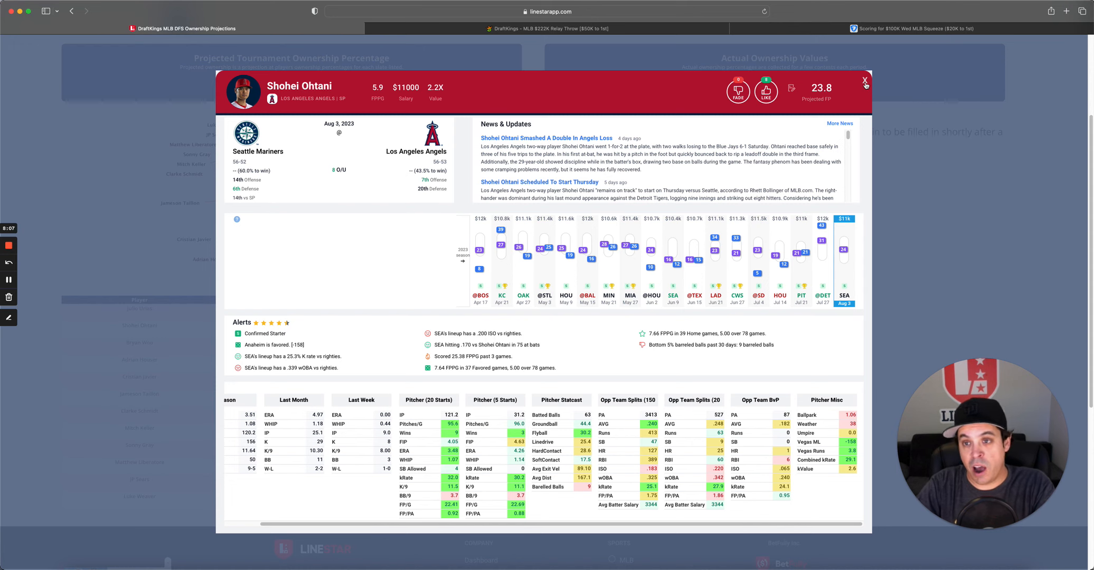
pyautogui.click(865, 82)
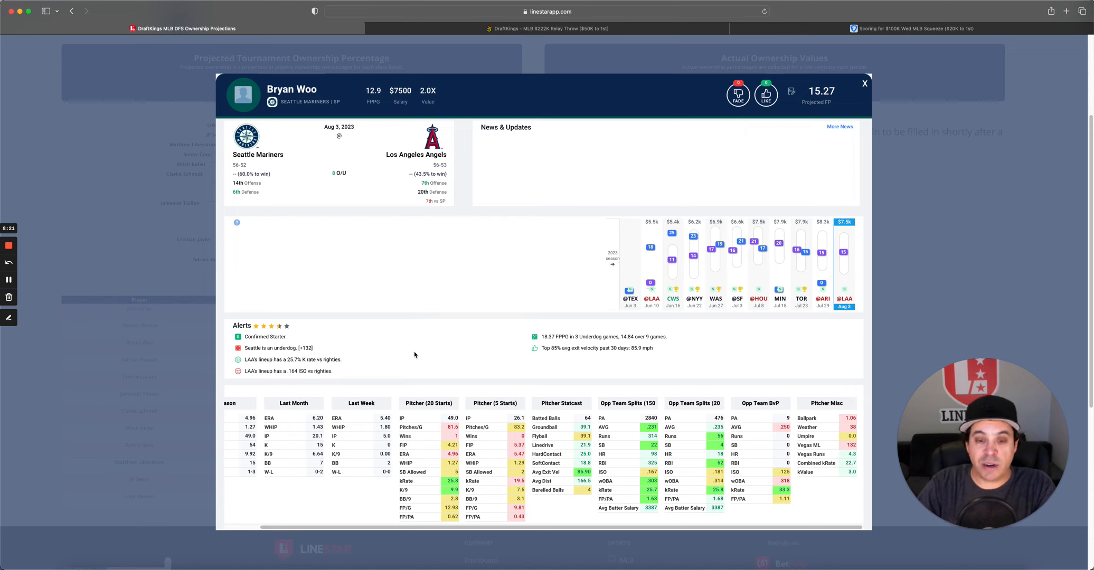
pyautogui.moveTo(466, 485)
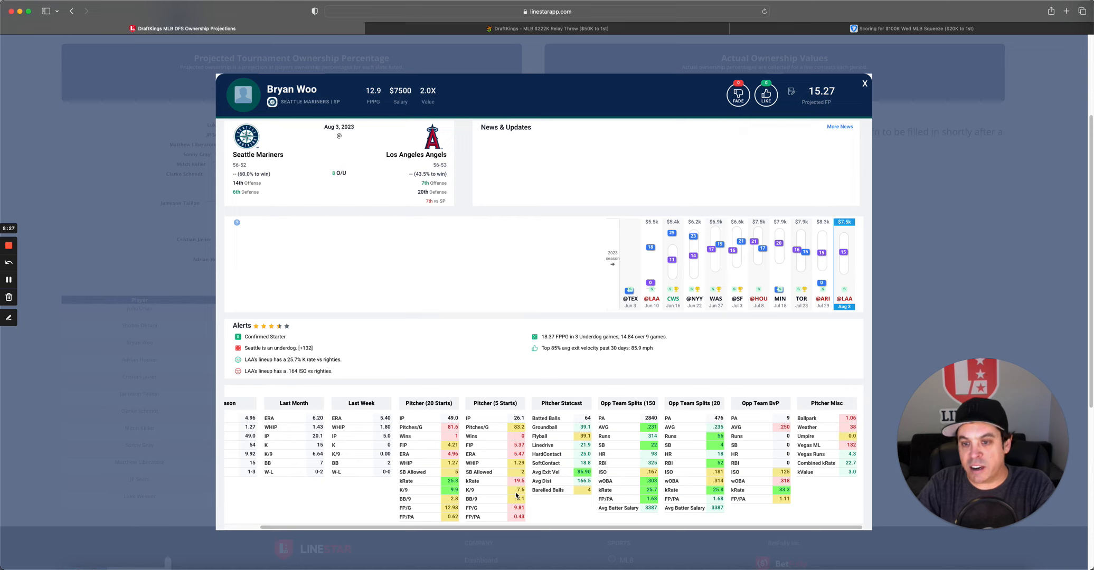
pyautogui.moveTo(505, 387)
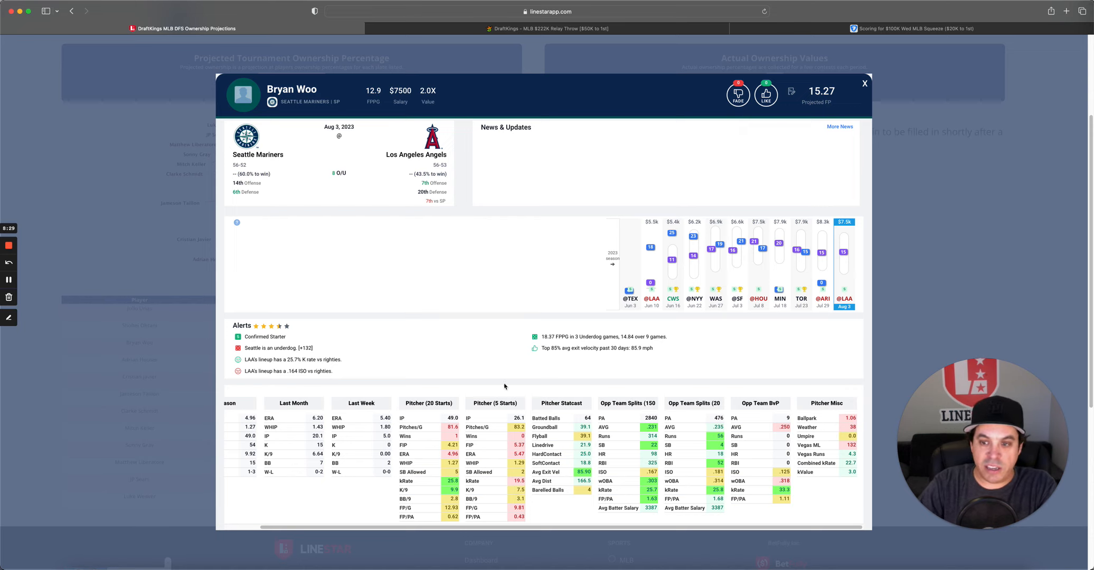
pyautogui.moveTo(497, 371)
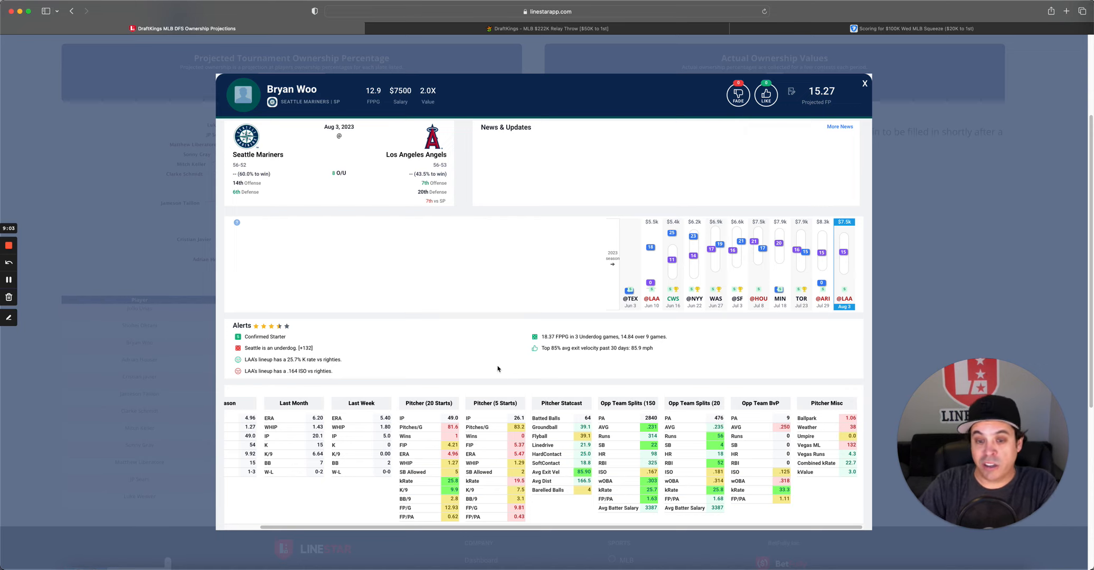
pyautogui.moveTo(335, 374)
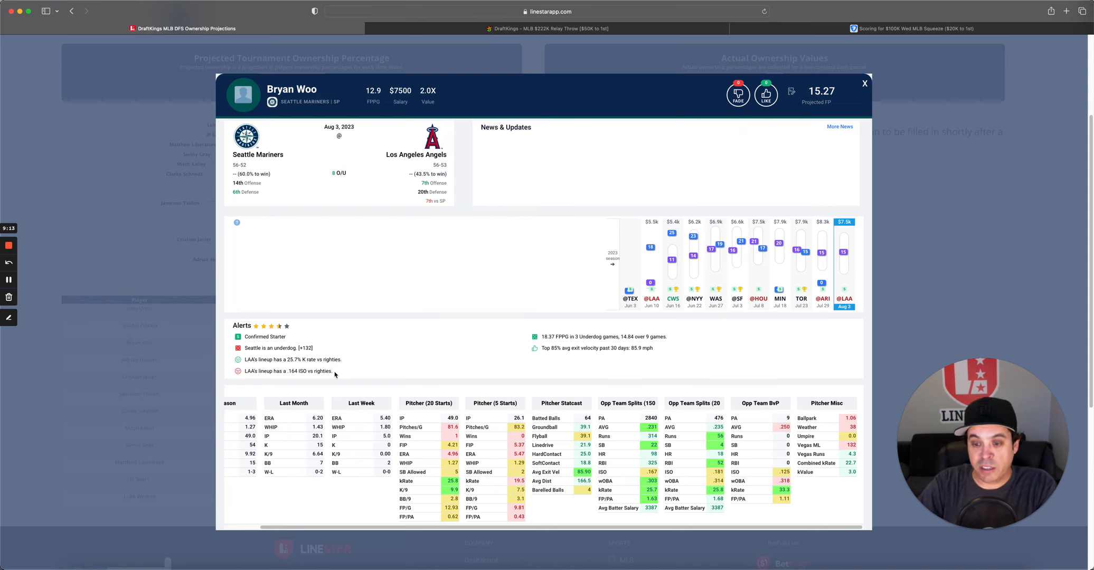
pyautogui.moveTo(528, 378)
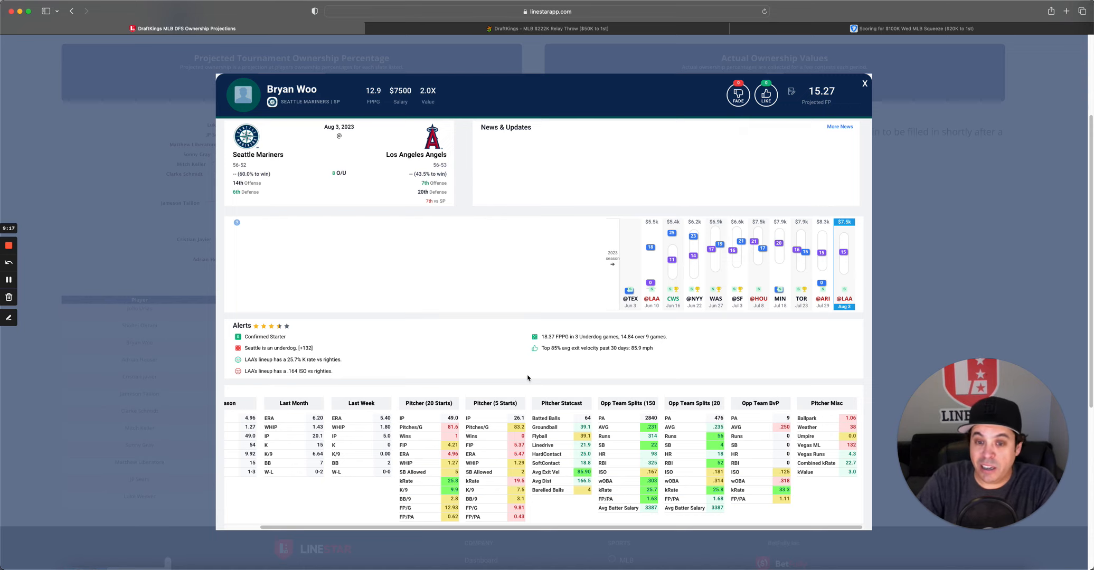
pyautogui.moveTo(488, 381)
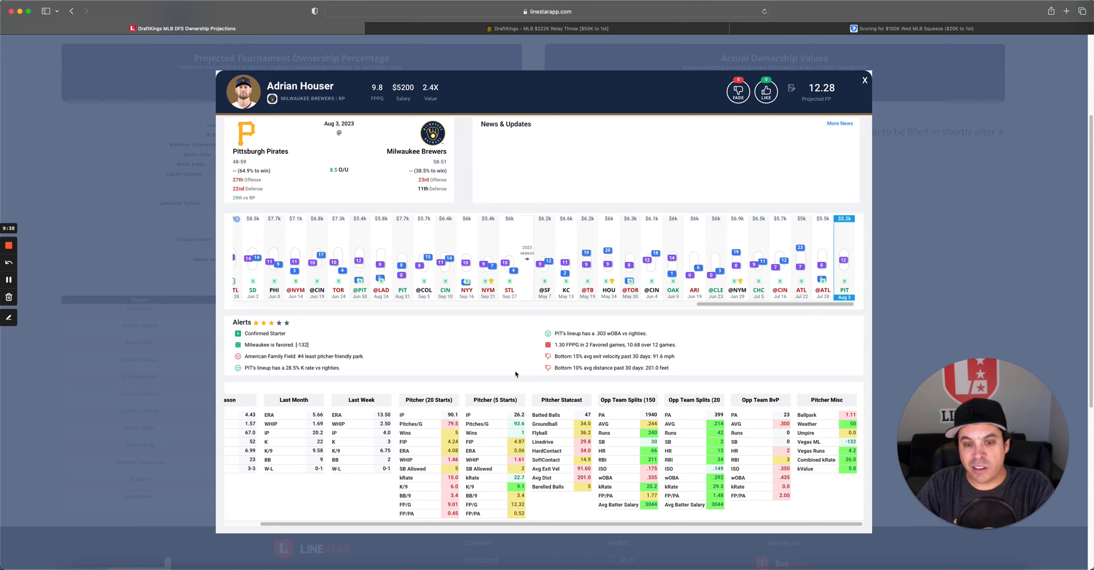
pyautogui.moveTo(348, 372)
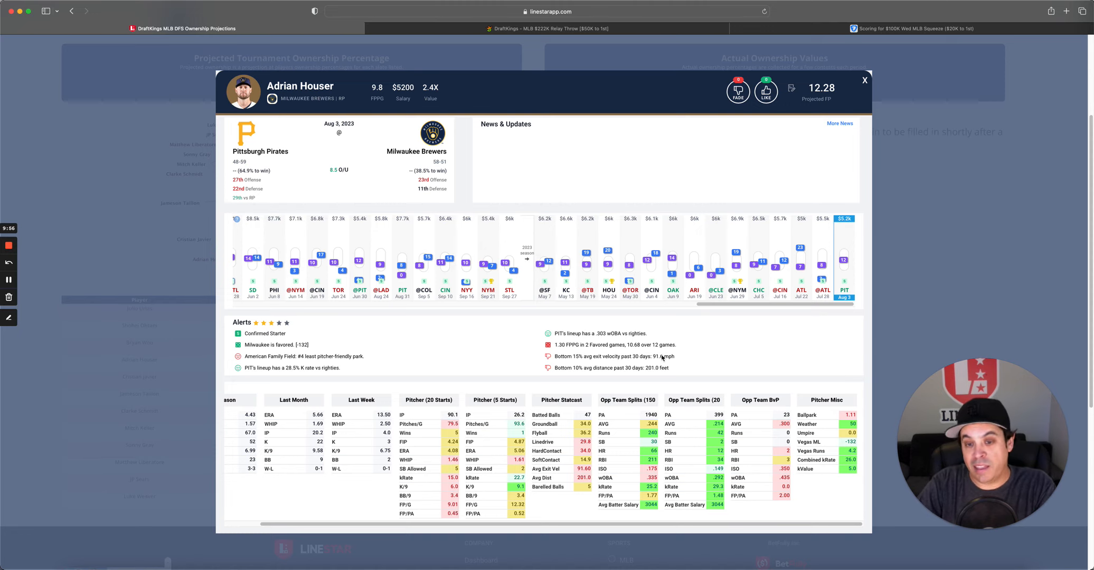
pyautogui.moveTo(792, 351)
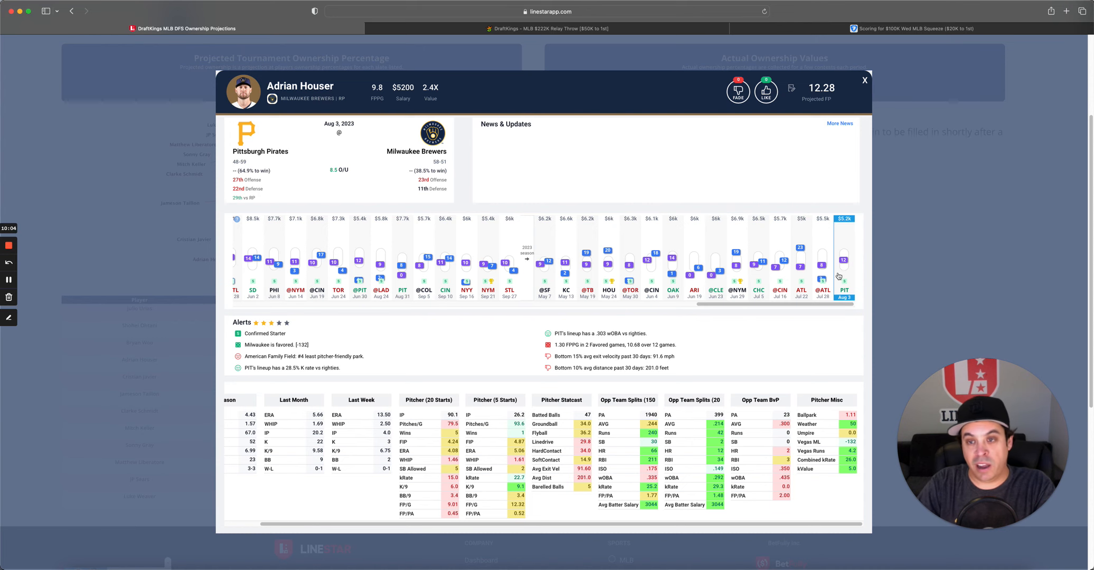
# Swap the Brewers reliever's card for Cristian Javier's card with his Yankees matchup.
pyautogui.click(865, 80)
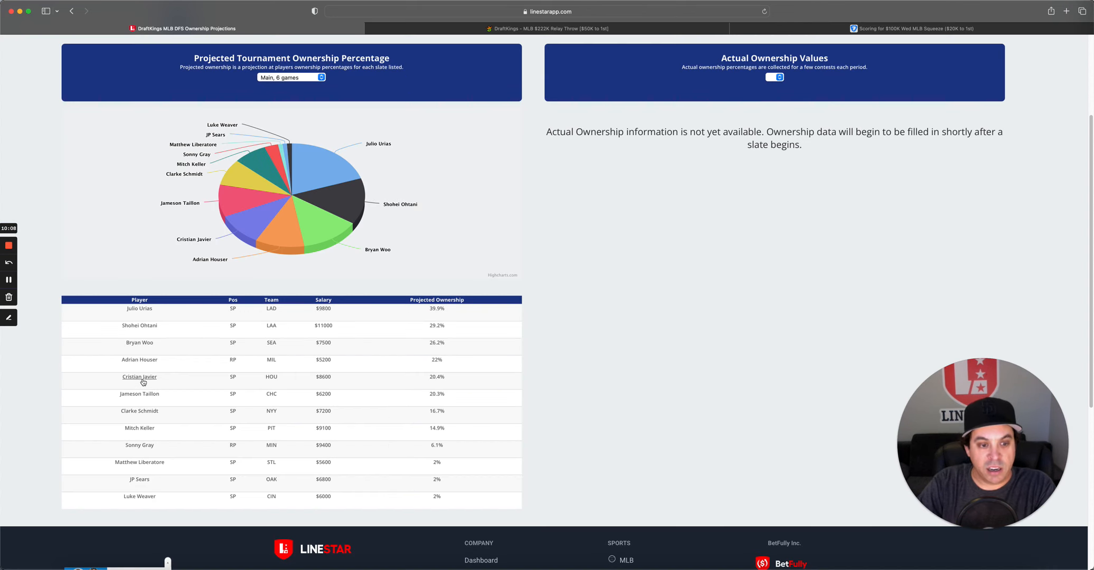
pyautogui.click(139, 377)
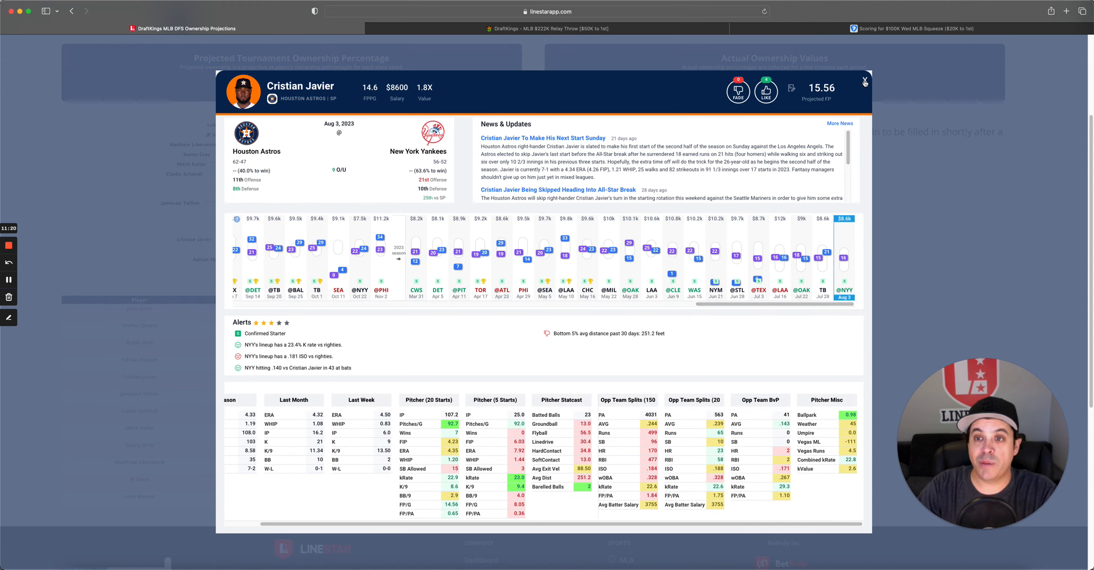
# Swap Cristian Javier's card for Jameson Taillon's card with his Cincinnati matchup.
pyautogui.click(865, 80)
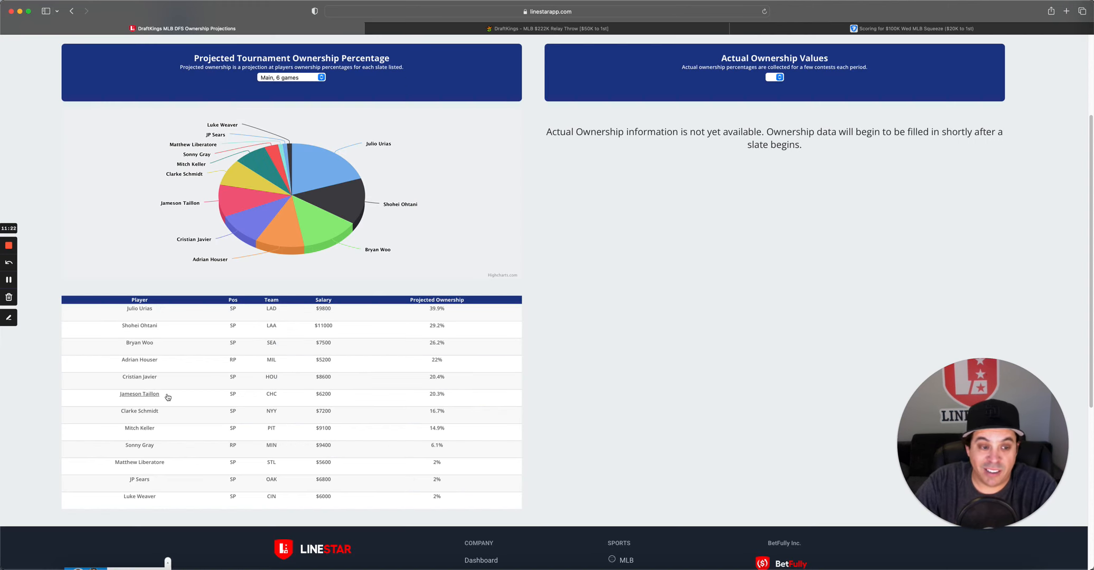
pyautogui.click(138, 394)
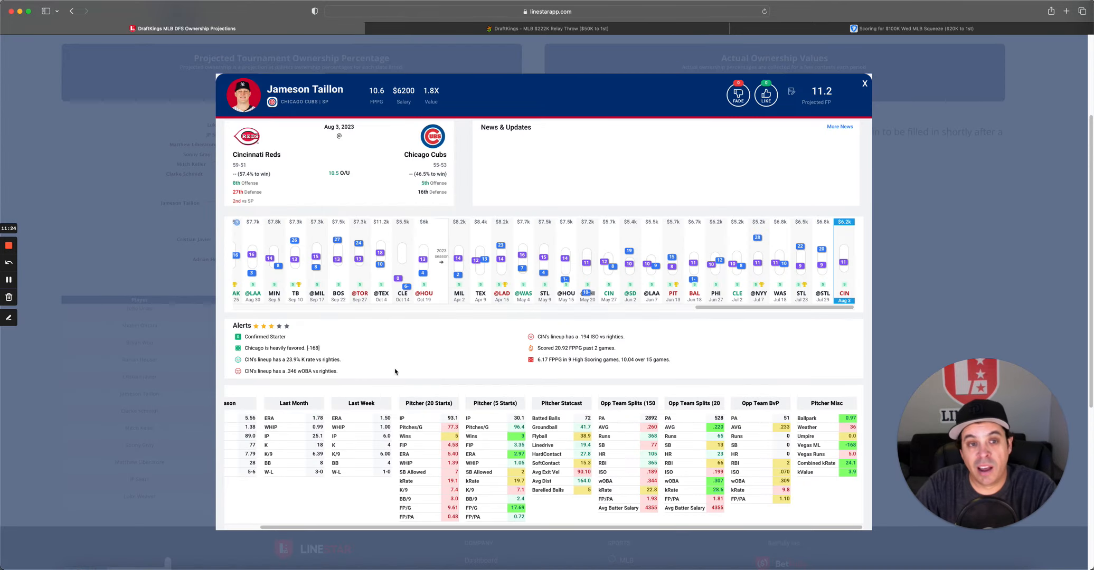
pyautogui.moveTo(465, 353)
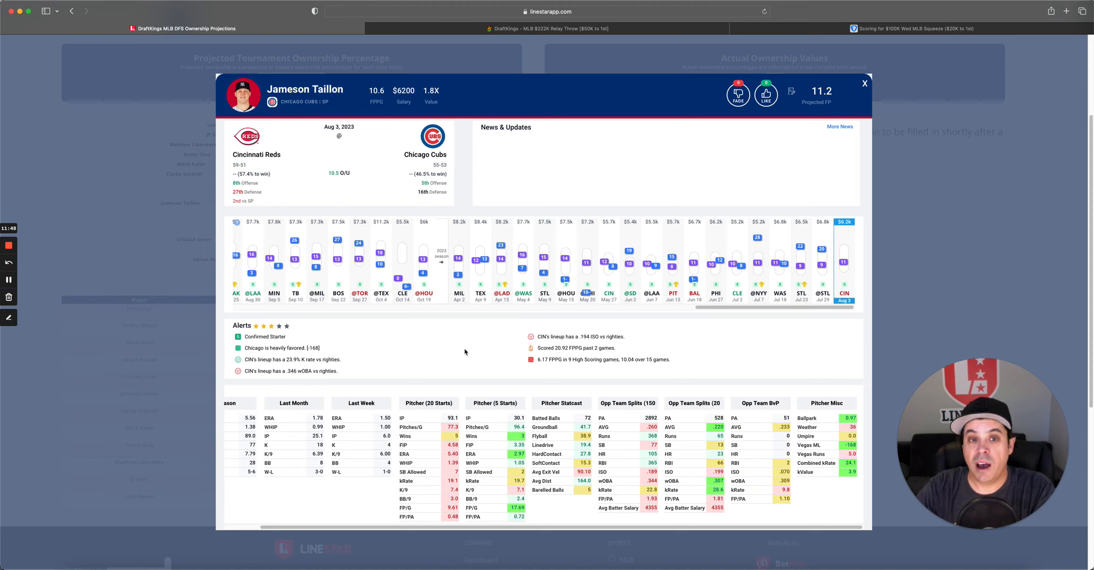
pyautogui.moveTo(835, 479)
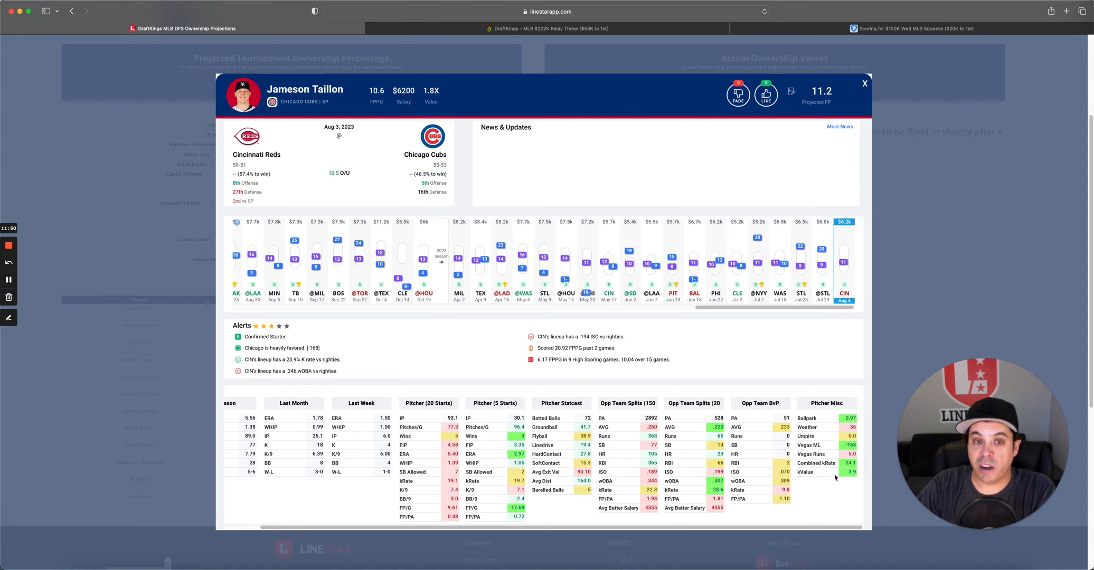
pyautogui.moveTo(720, 341)
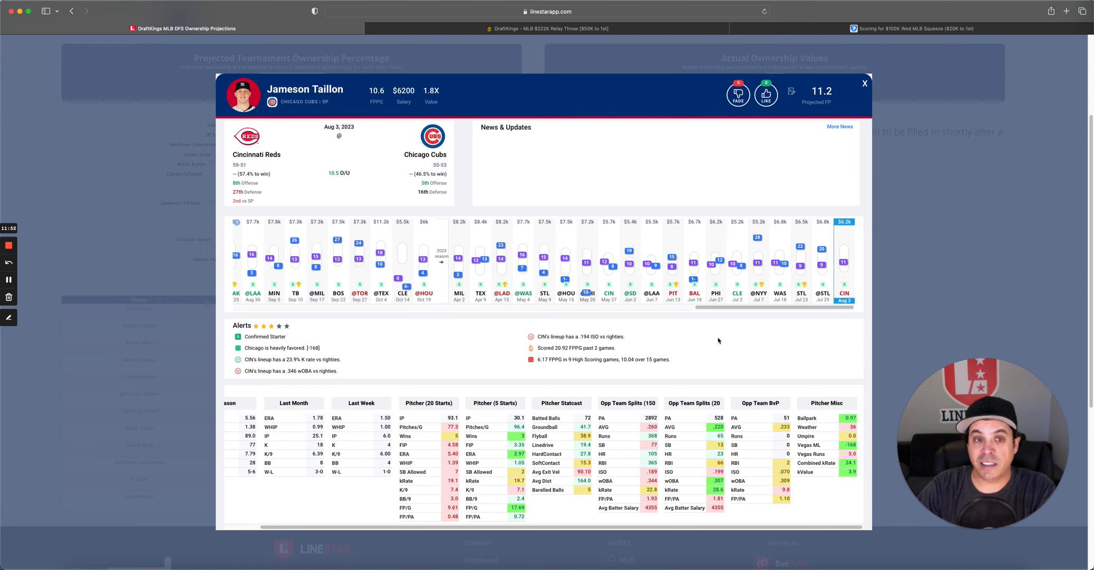
# Swap Jameson Taillon's card for Clarke Schmidt's card with his Houston matchup.
pyautogui.click(865, 83)
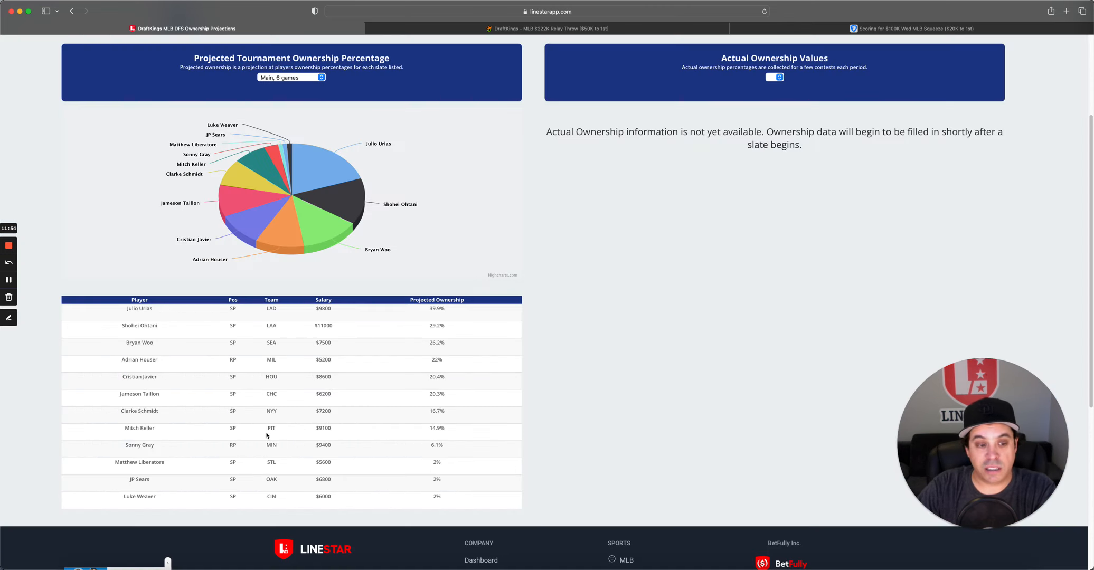
pyautogui.click(139, 411)
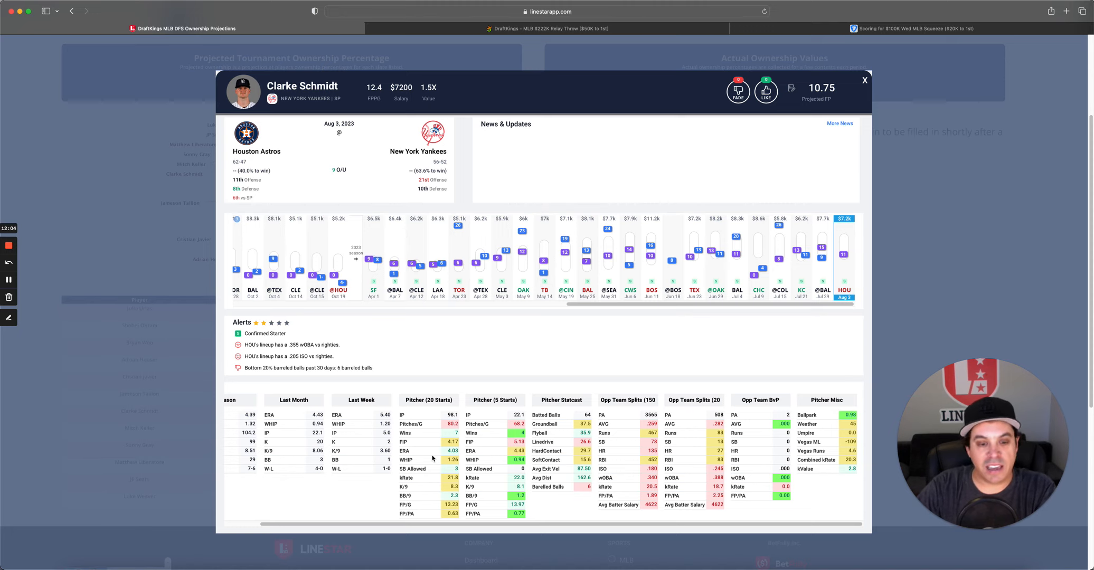
pyautogui.moveTo(423, 459)
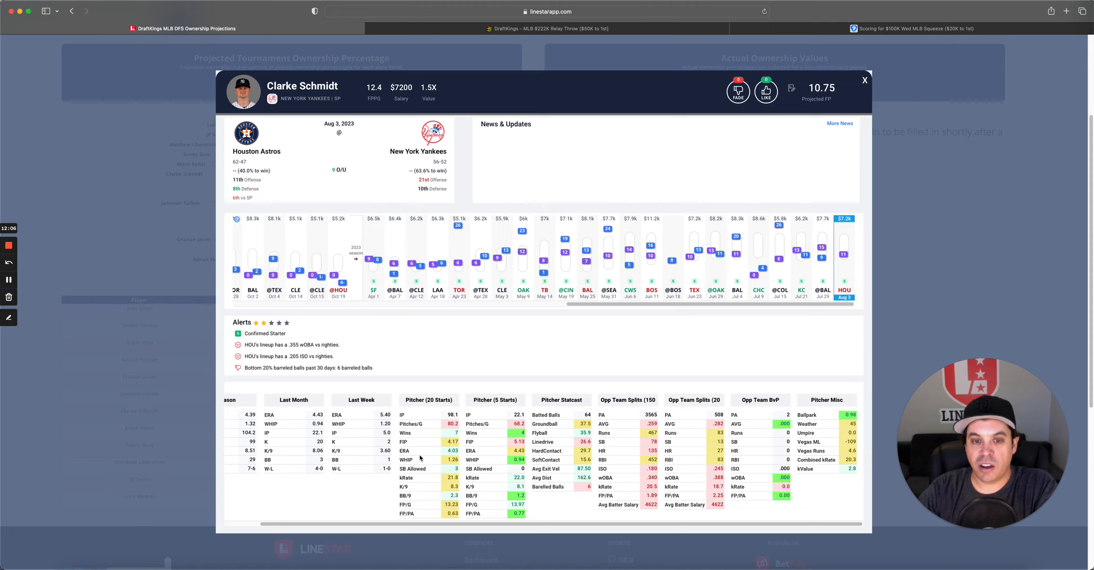
pyautogui.moveTo(464, 435)
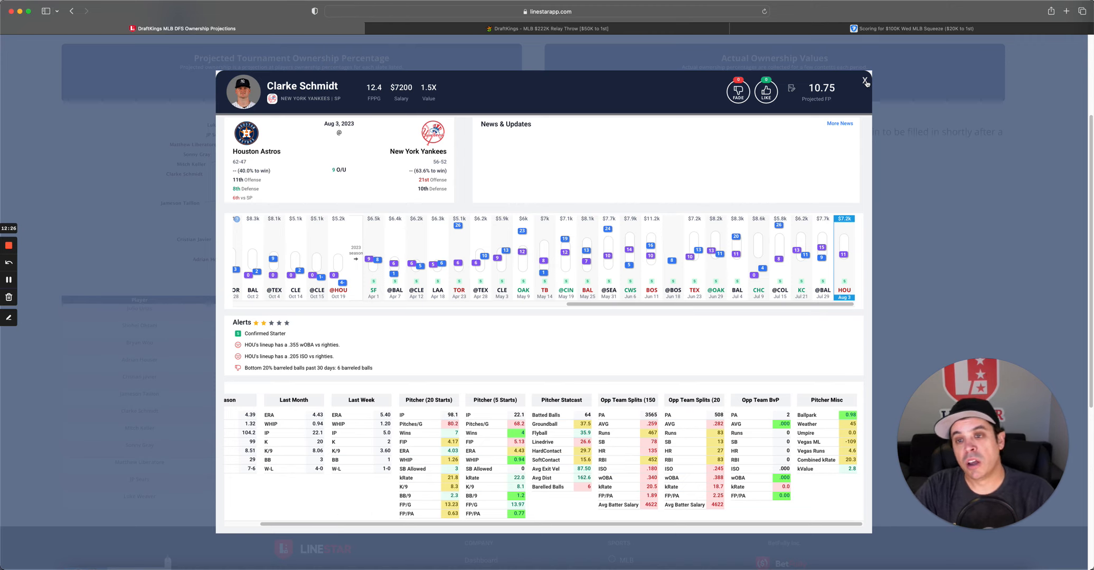
# Close Clarke Schmidt's card to return to the pitcher ownership pie chart and table.
pyautogui.click(865, 80)
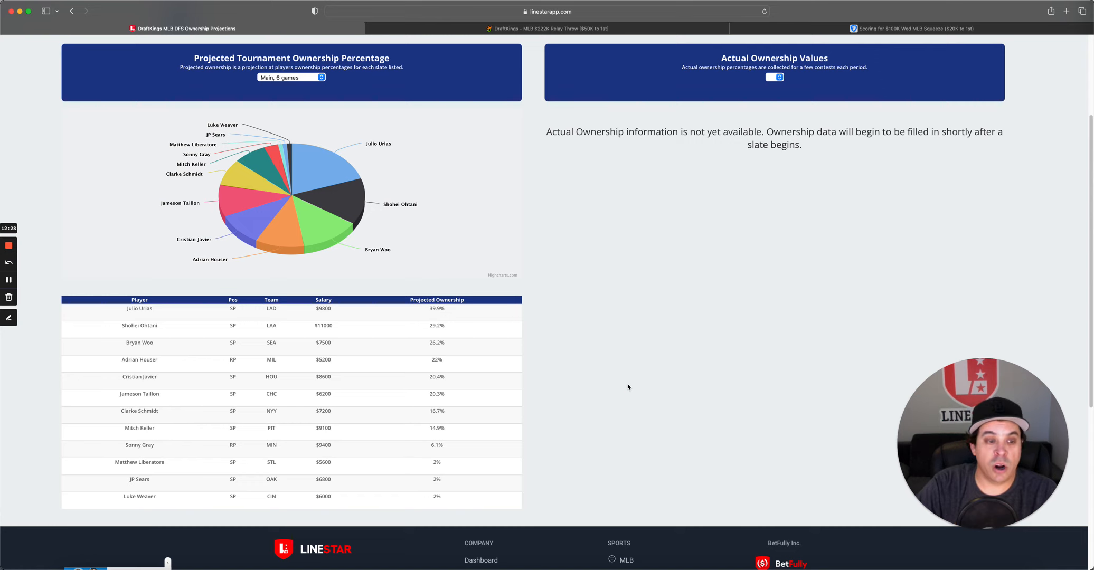
pyautogui.moveTo(168, 426)
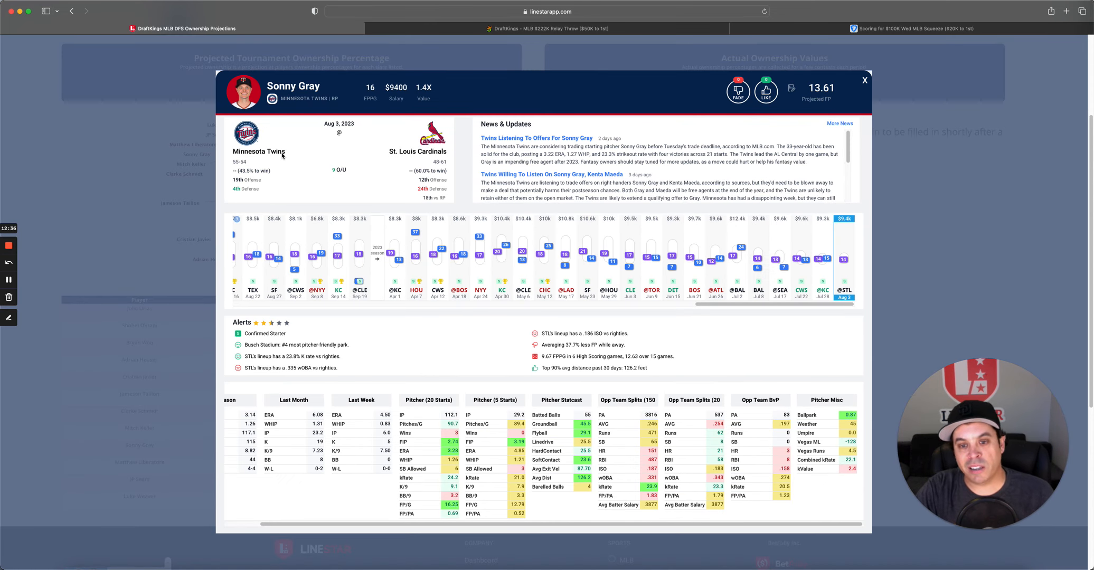
pyautogui.moveTo(400, 353)
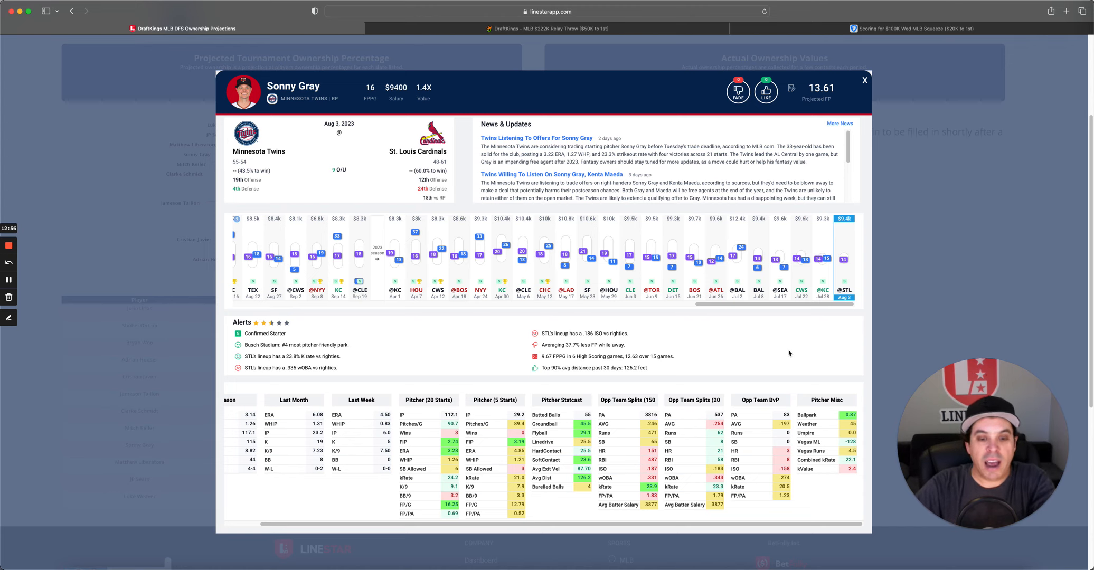
pyautogui.moveTo(532, 465)
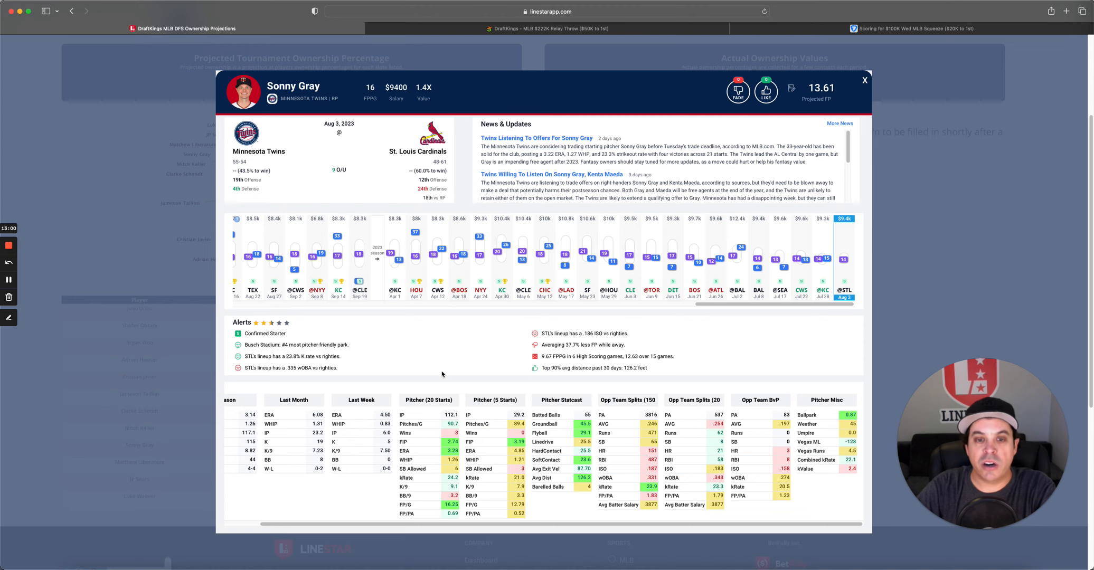
pyautogui.moveTo(421, 328)
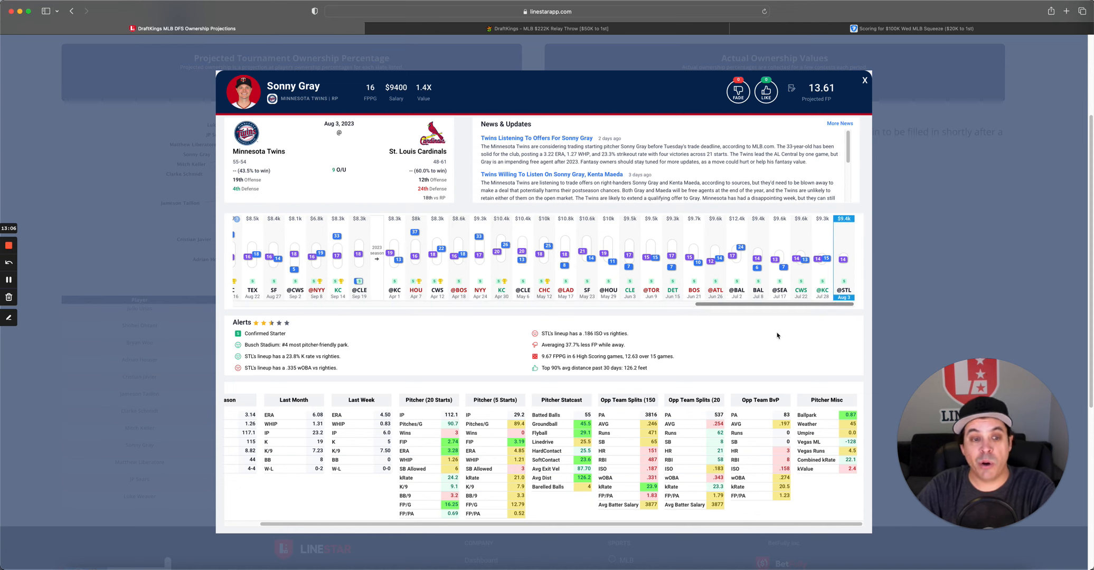
pyautogui.moveTo(763, 355)
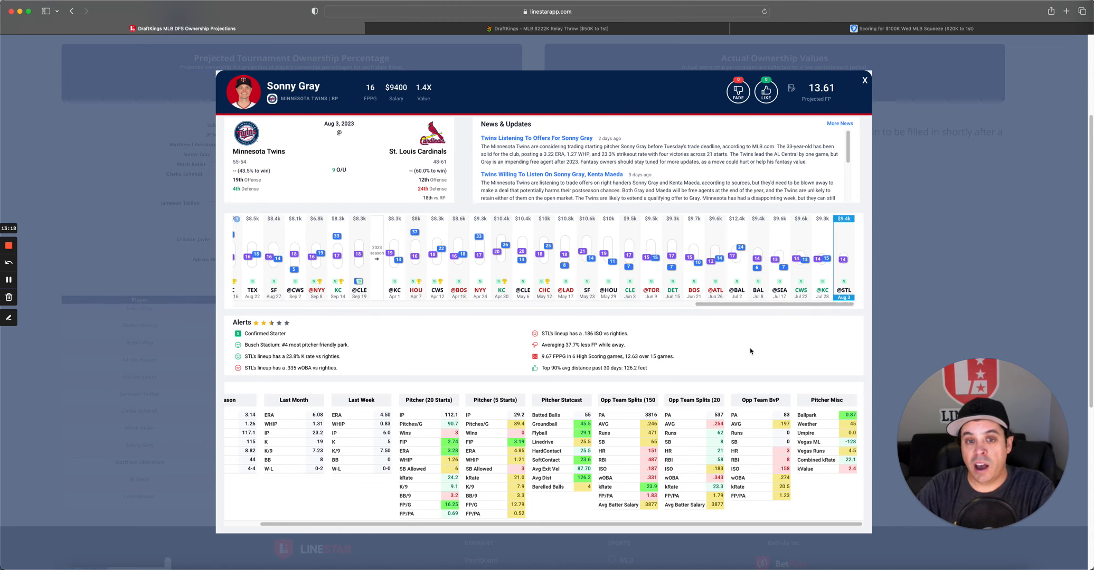
pyautogui.moveTo(865, 82)
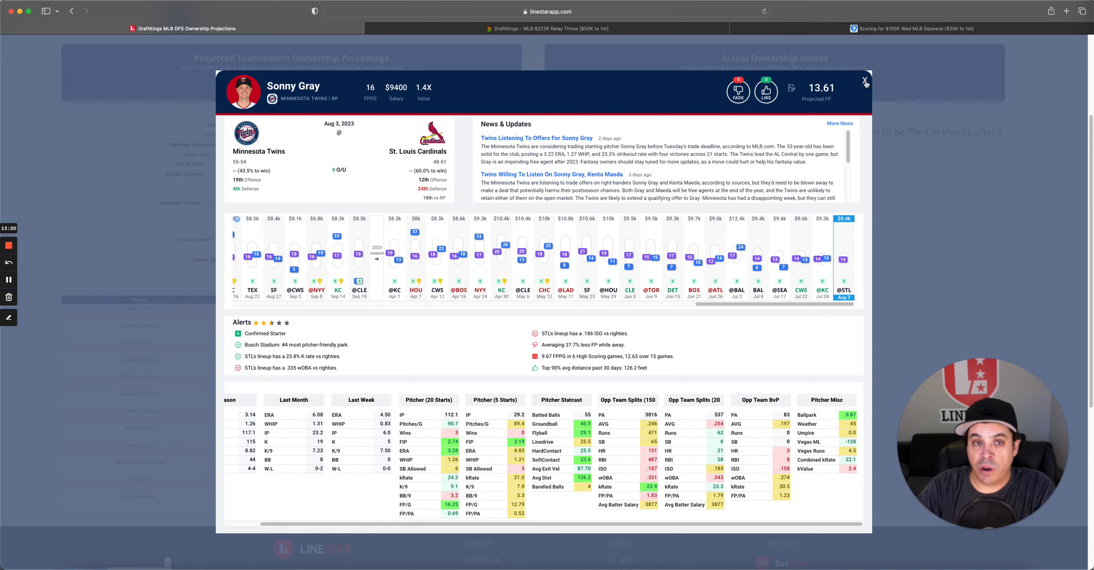
# Swap Sonny Gray's card for JP Sears's card with his Athletics–Dodgers matchup.
pyautogui.click(865, 78)
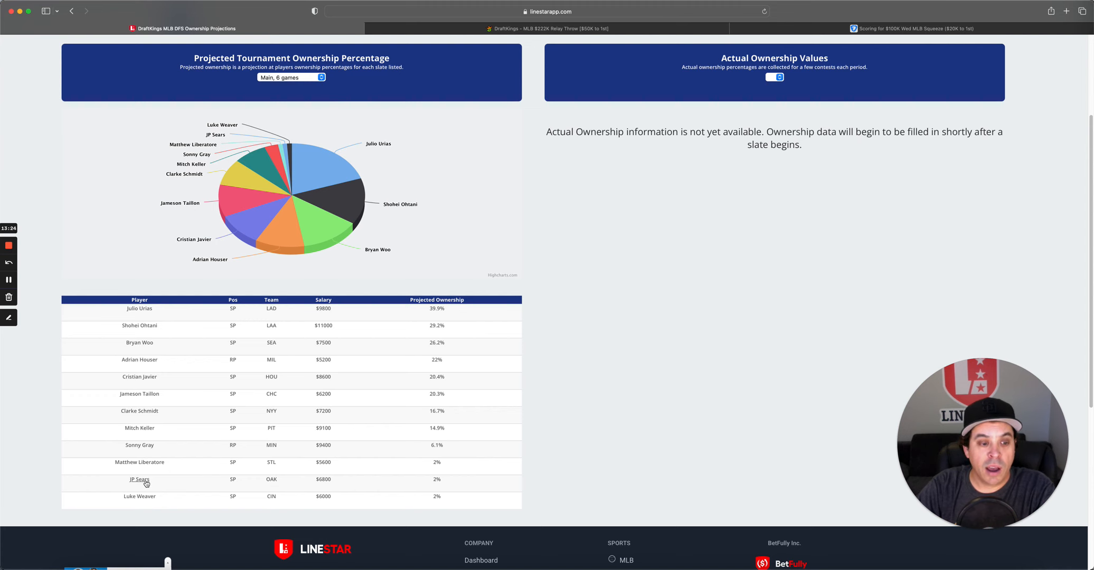
pyautogui.click(138, 479)
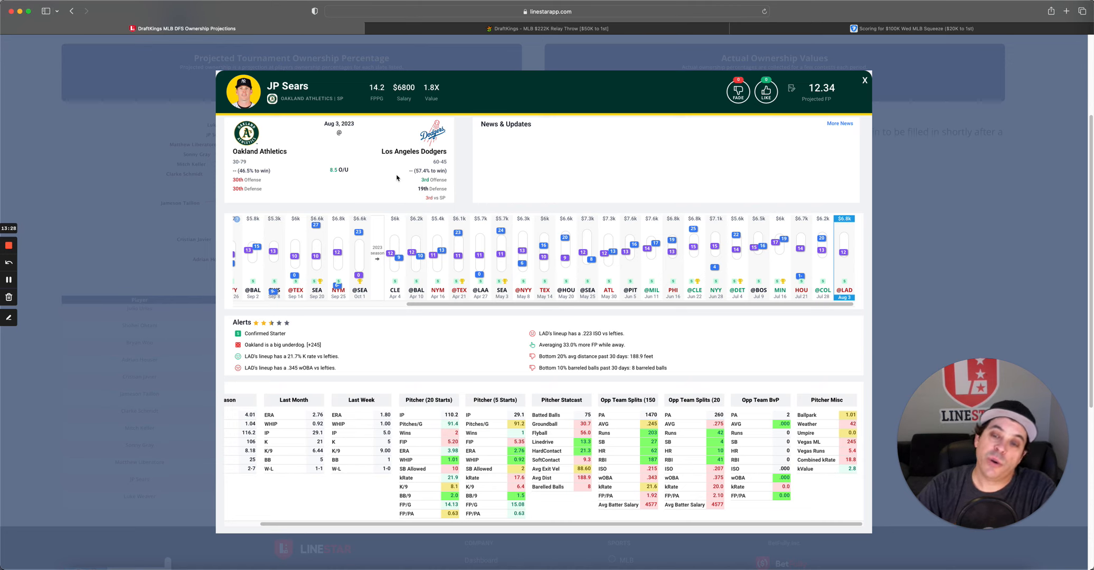
pyautogui.moveTo(711, 340)
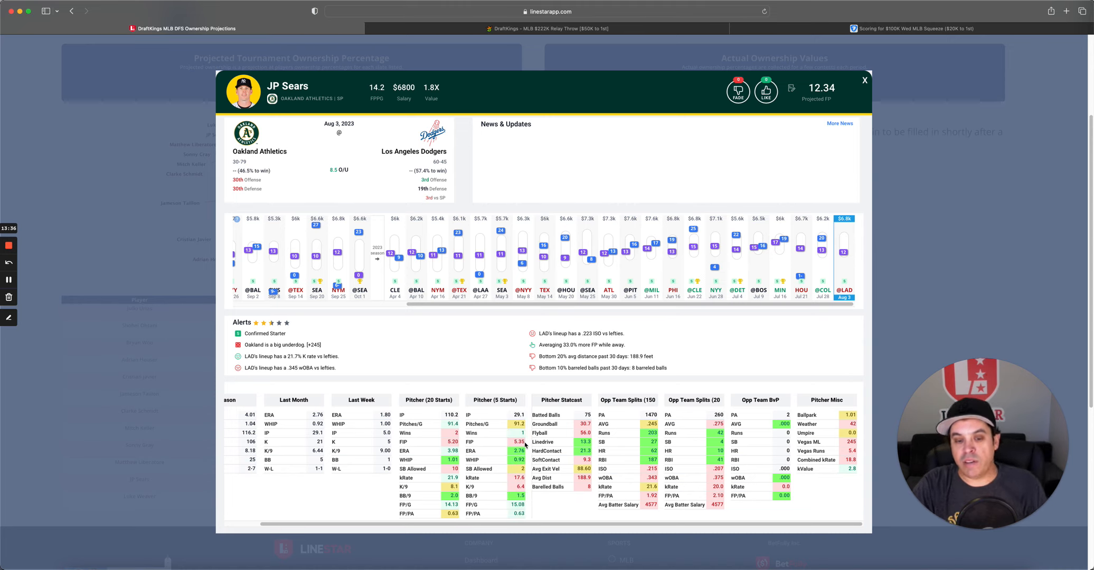
pyautogui.moveTo(526, 446)
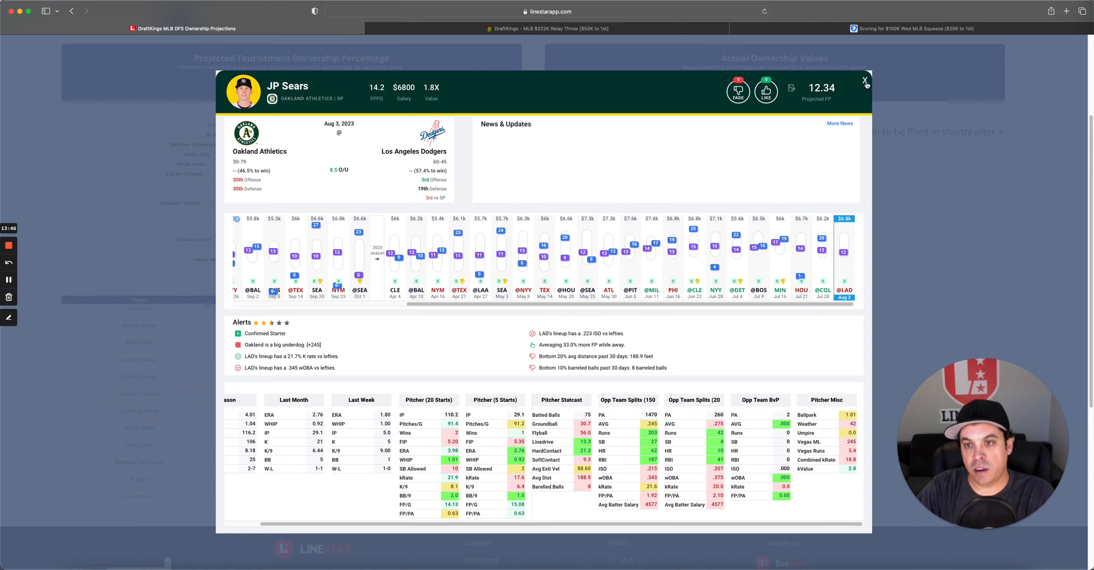
# Close JP Sears's card and switch pitcher ownership to FanDuel, led by Shohei Ohtani at 37.6%.
pyautogui.click(865, 81)
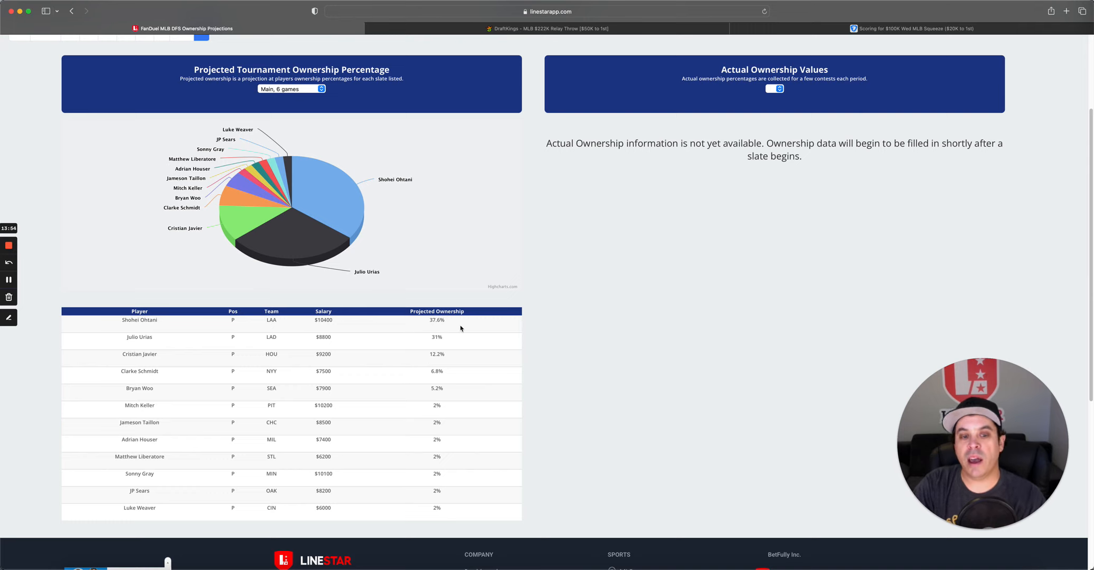
pyautogui.moveTo(453, 330)
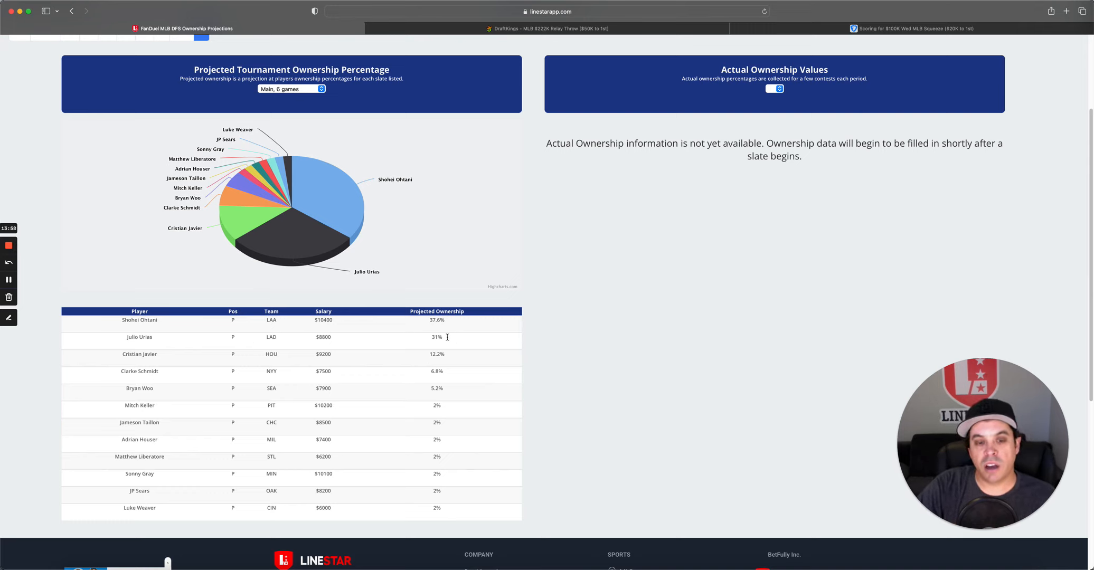
pyautogui.doubleClick(438, 337)
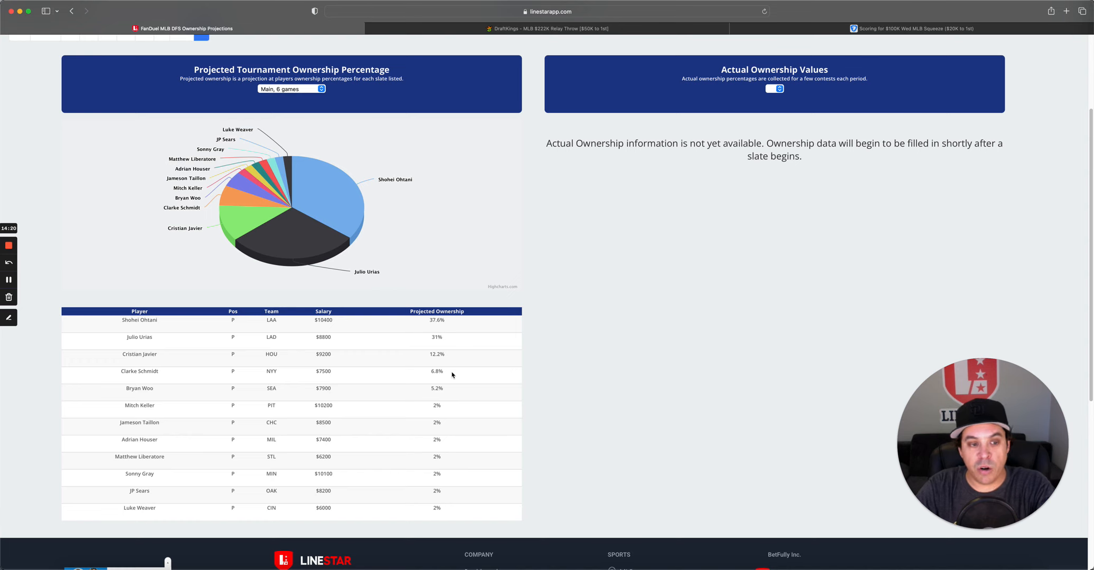
pyautogui.moveTo(445, 422)
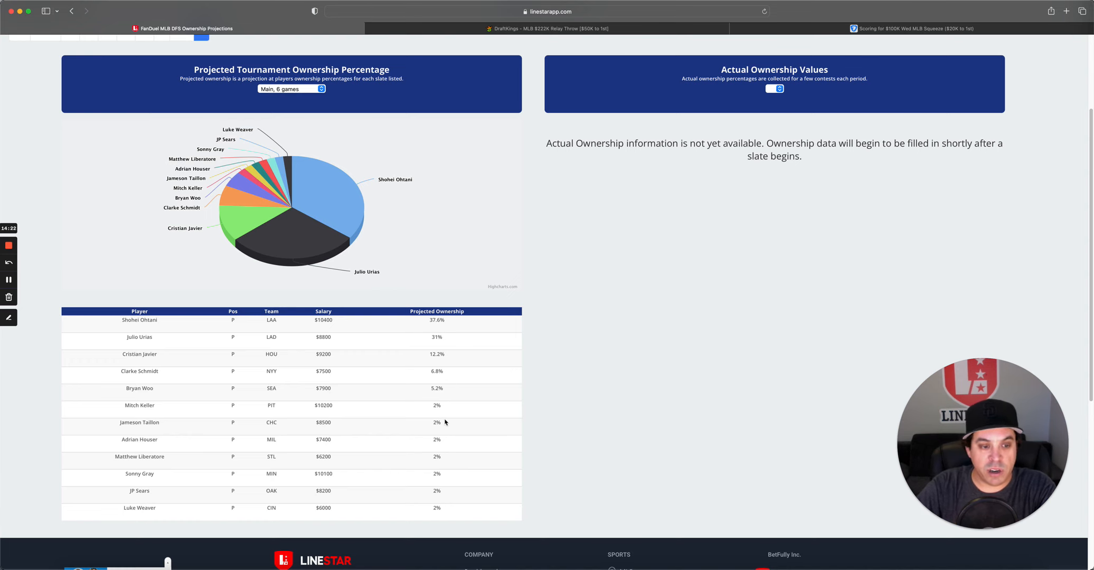
# Review and close Mitch Keller's player card, then switch the projections site to DraftKings.
pyautogui.click(138, 405)
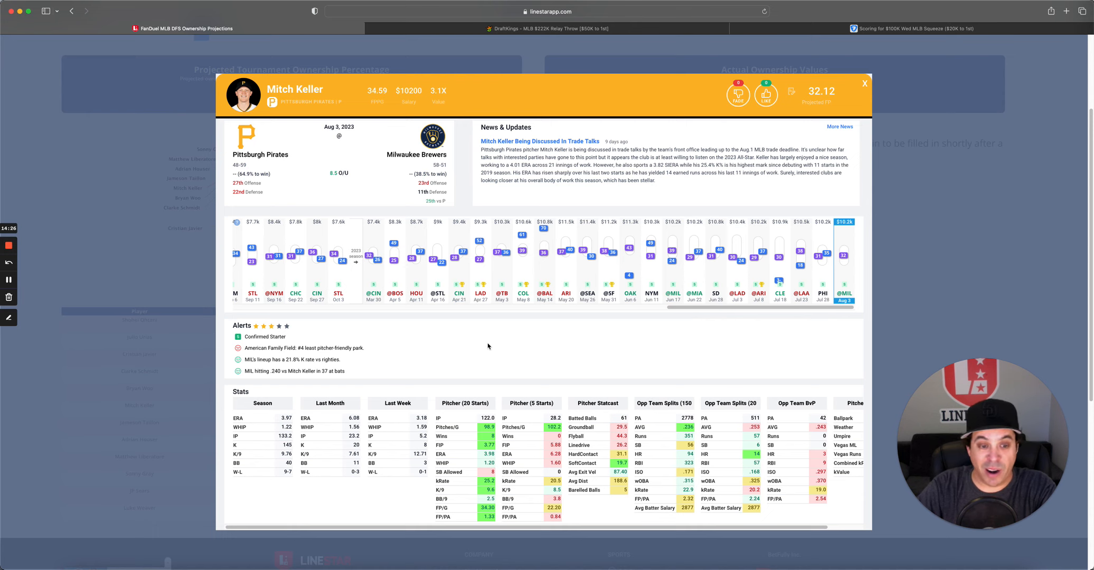
pyautogui.moveTo(496, 349)
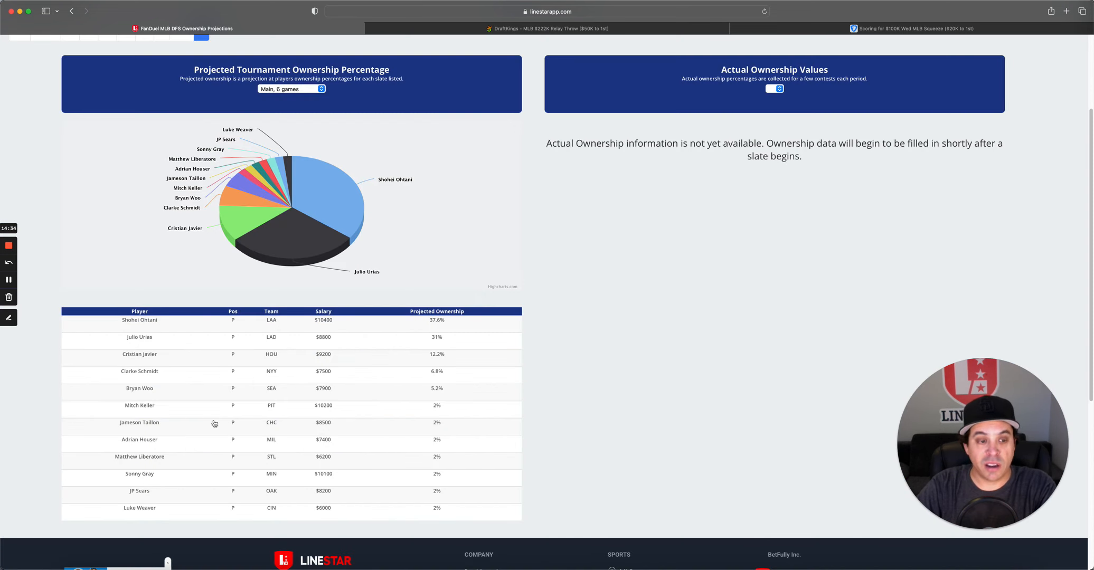
pyautogui.click(138, 406)
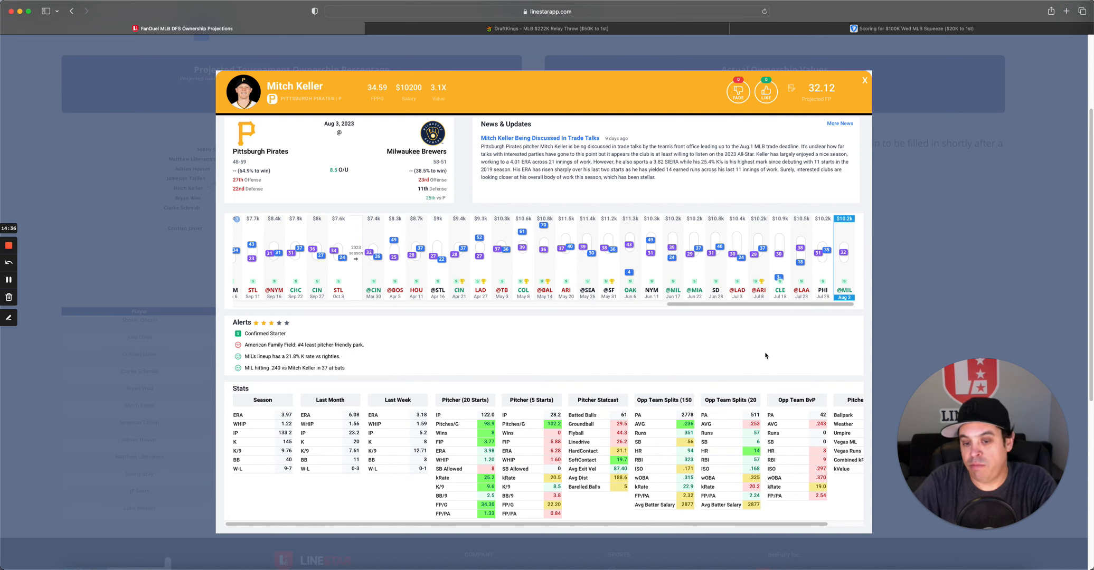
pyautogui.click(865, 81)
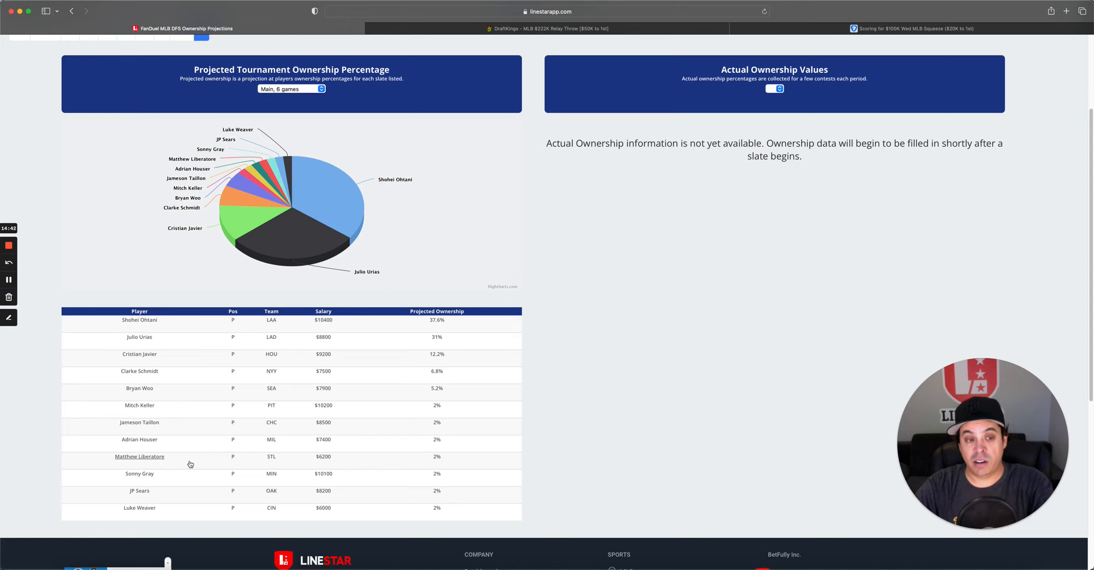
pyautogui.moveTo(197, 448)
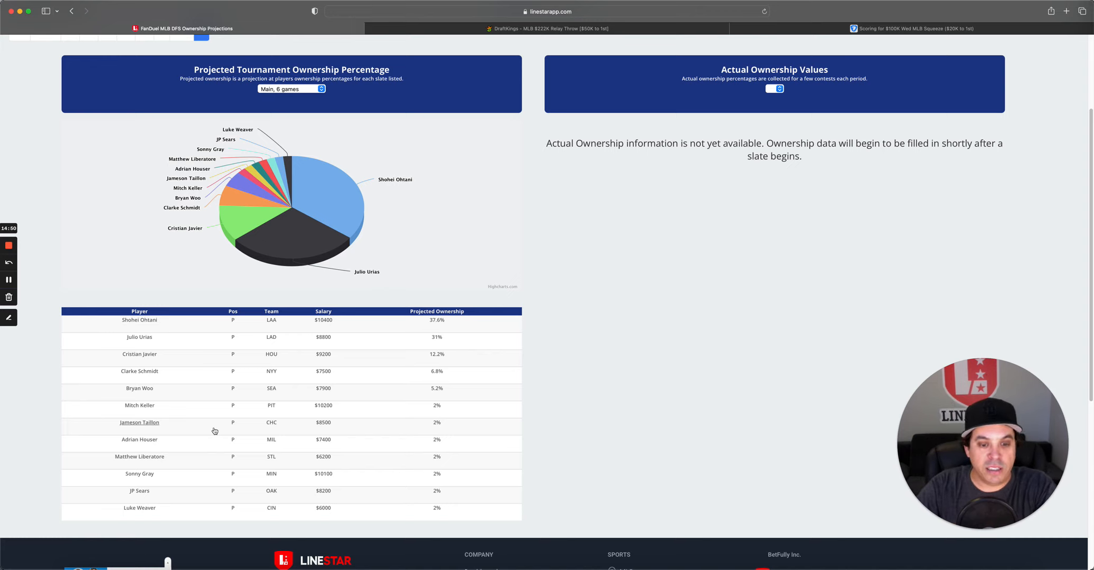
pyautogui.moveTo(83, 431)
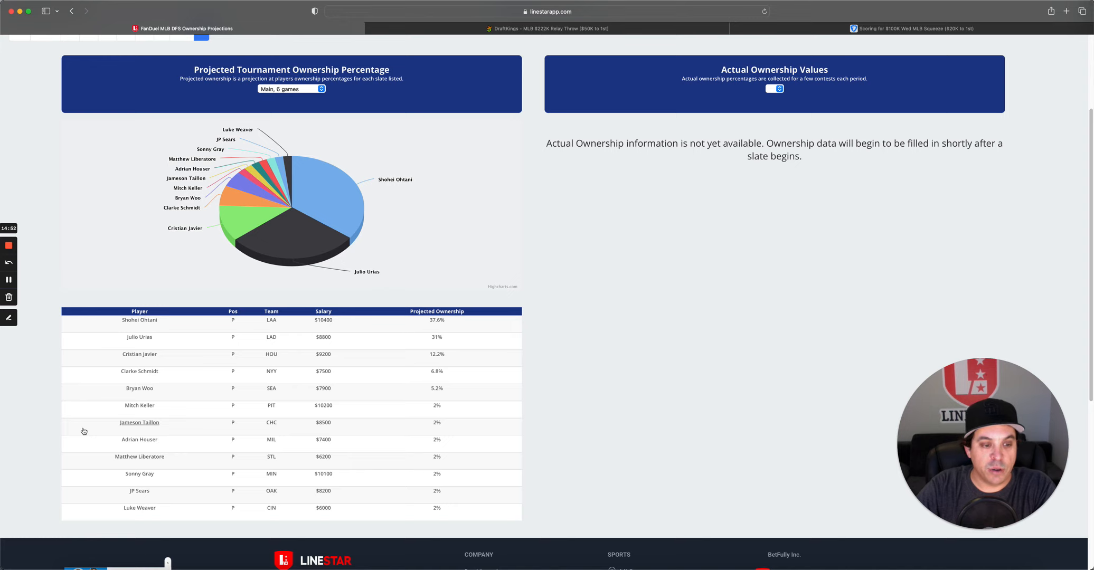
pyautogui.moveTo(139, 439)
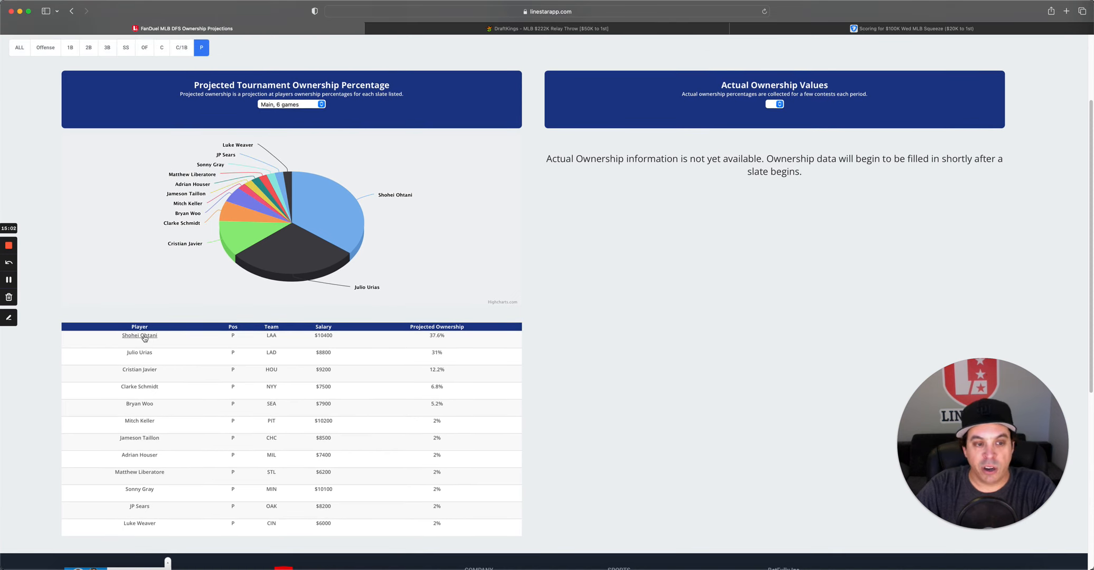
pyautogui.moveTo(223, 361)
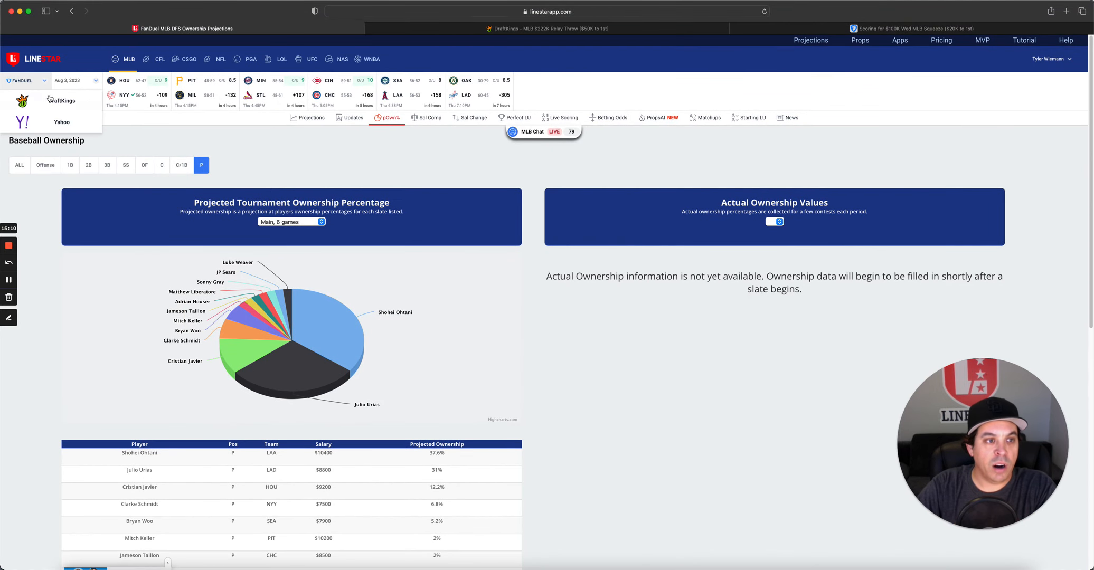
pyautogui.click(60, 101)
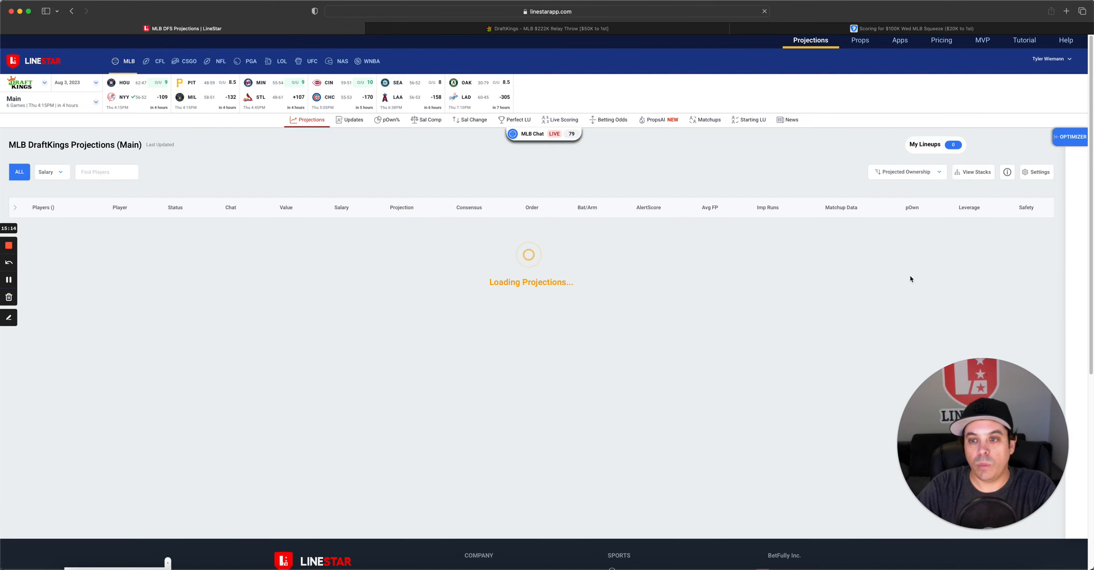
# Show the DraftKings stacks by projection, with the LAD stack against OAK leading at 50.63.
pyautogui.click(973, 172)
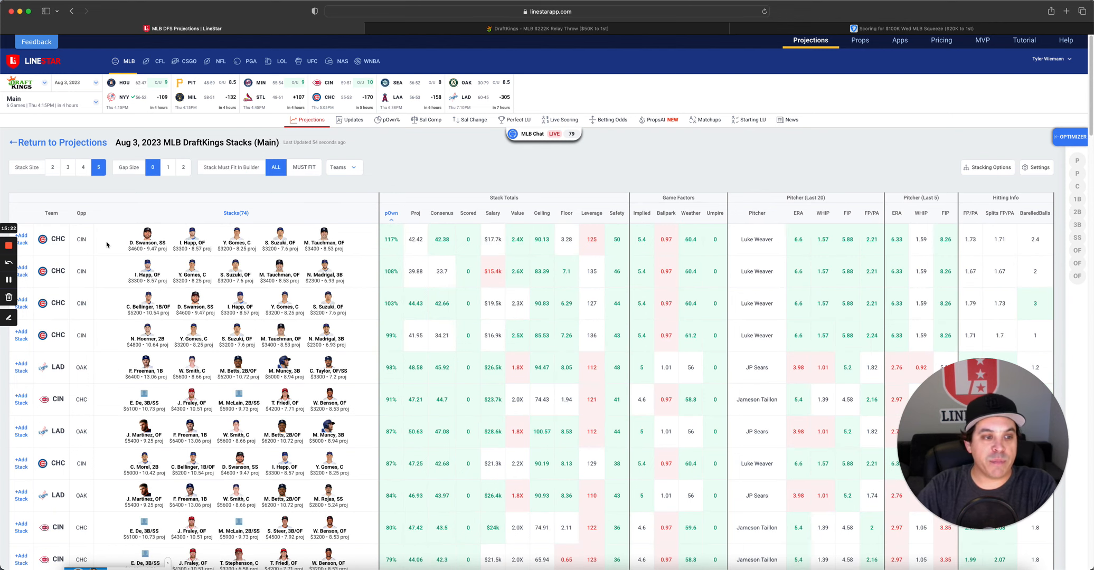
pyautogui.moveTo(77, 398)
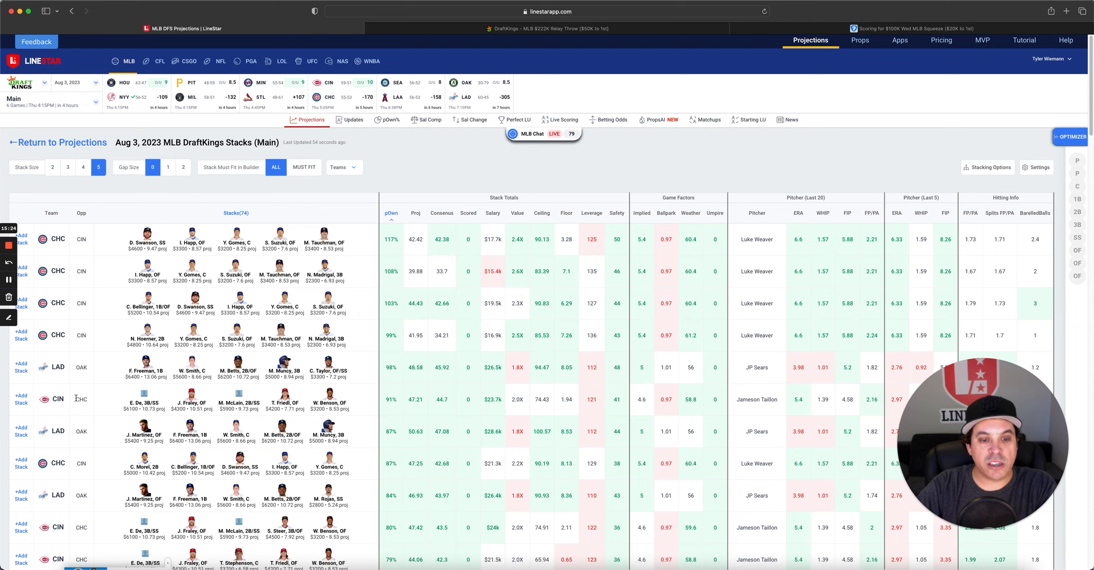
pyautogui.moveTo(163, 526)
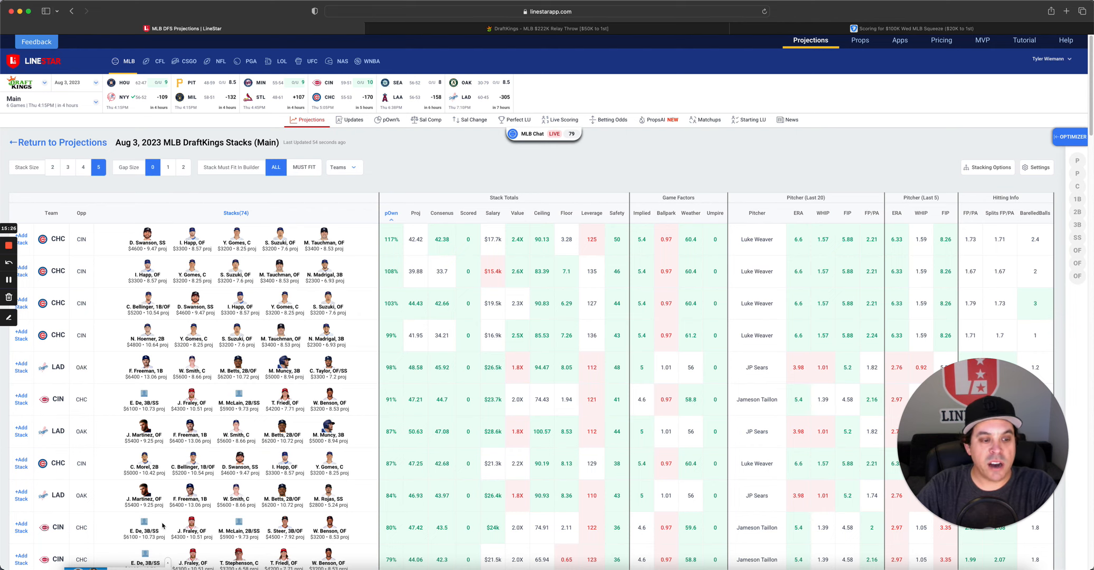
pyautogui.scroll(-3)
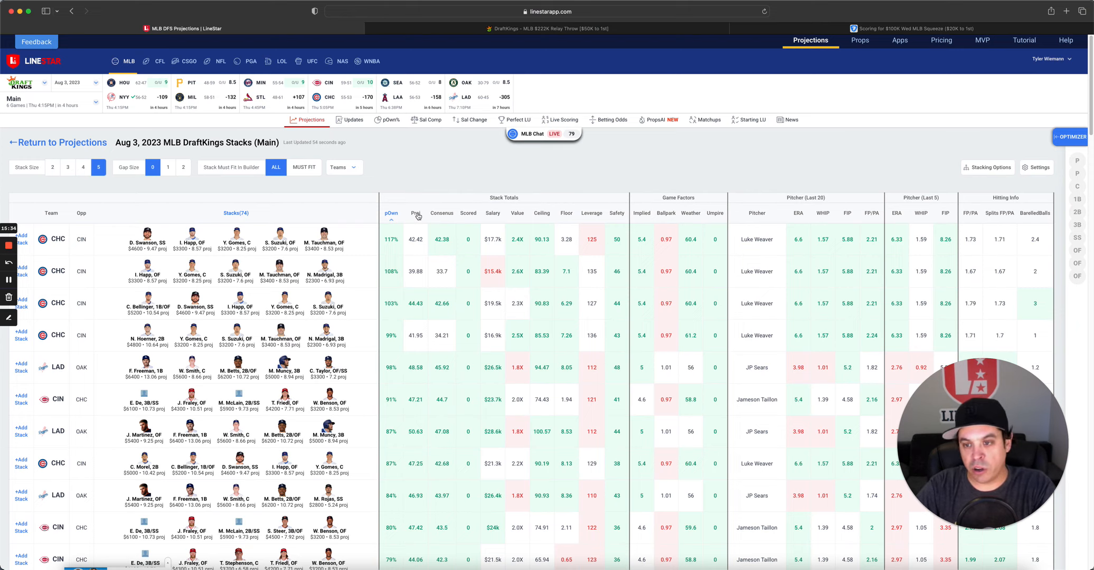
pyautogui.scroll(-3)
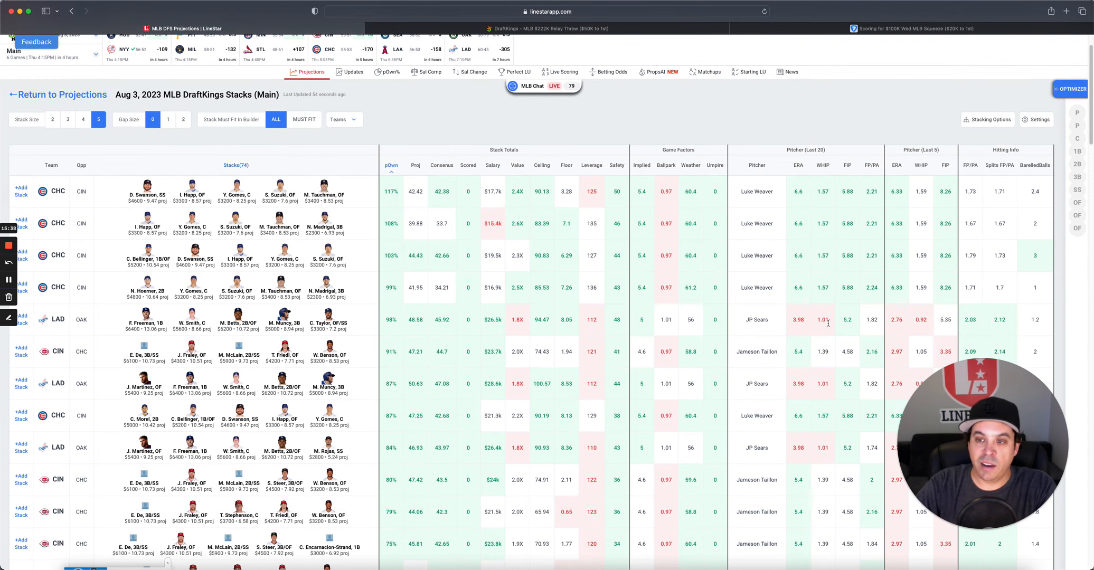
pyautogui.moveTo(868, 323)
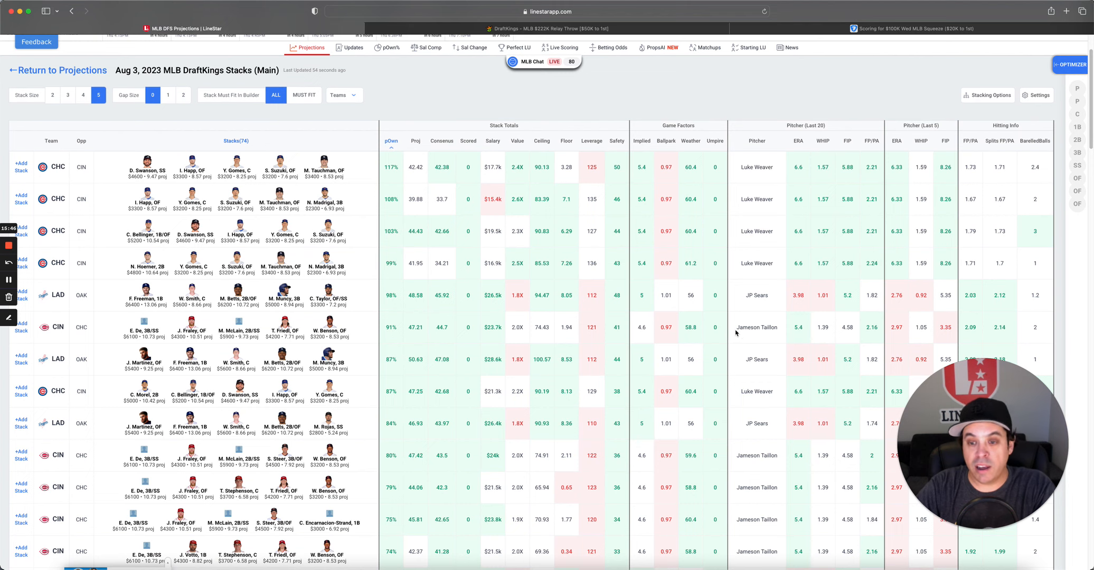
pyautogui.moveTo(738, 330)
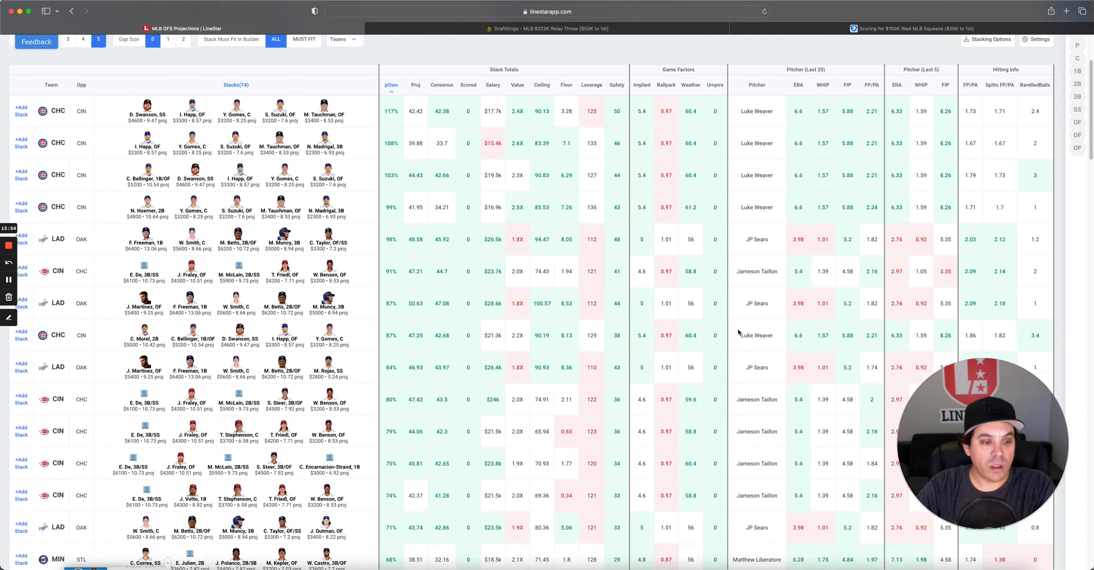
pyautogui.scroll(-3)
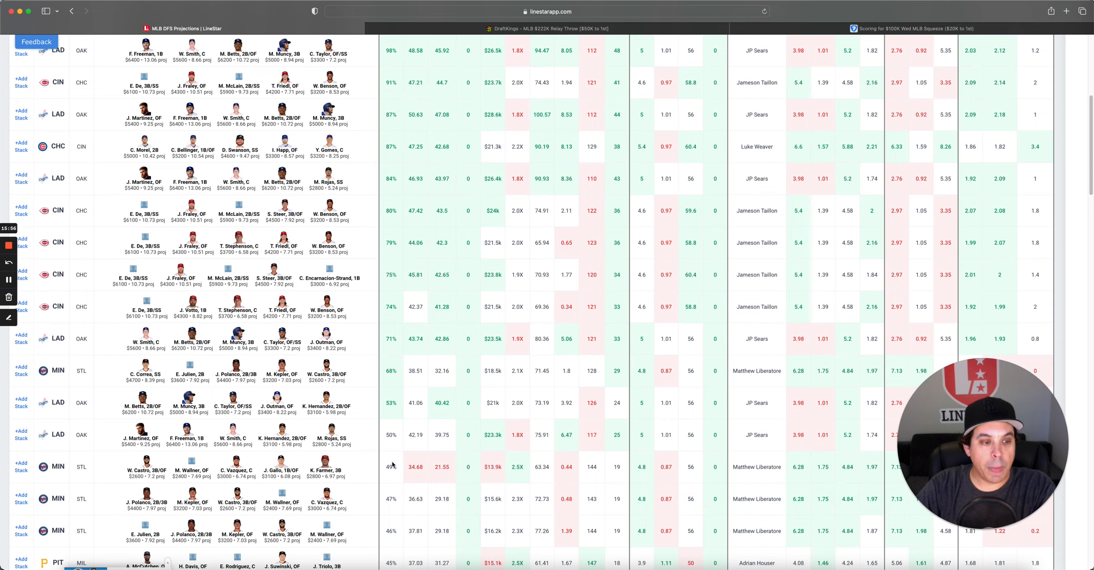
pyautogui.scroll(-3)
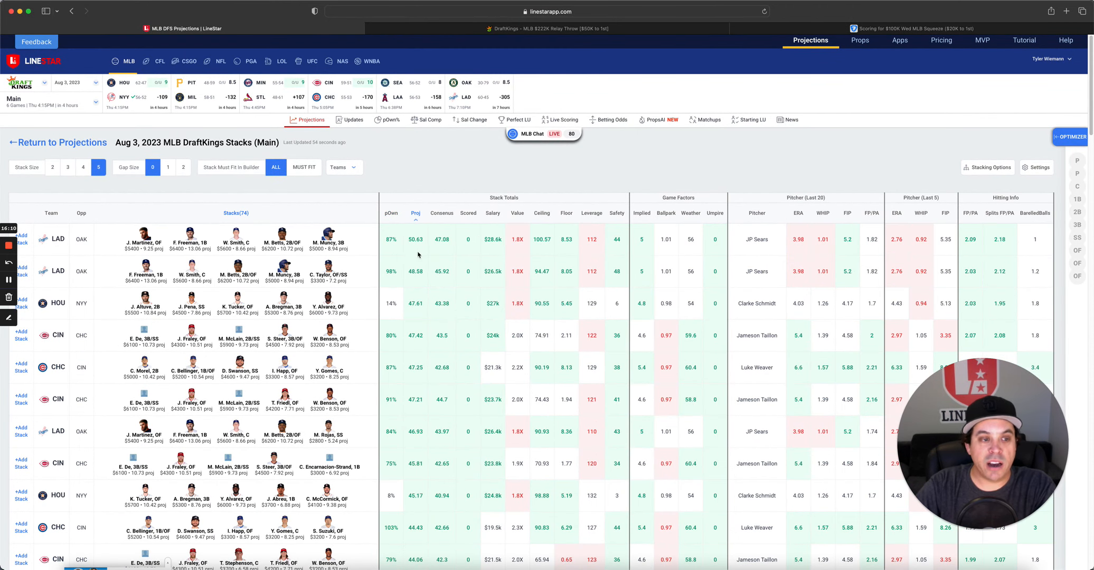
pyautogui.moveTo(413, 283)
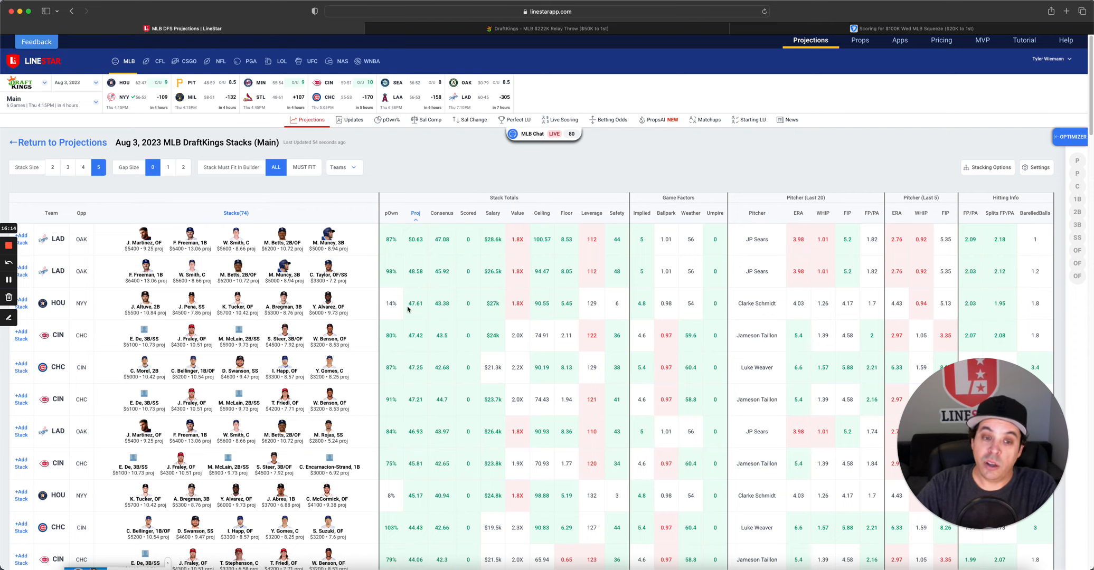
pyautogui.moveTo(391, 304)
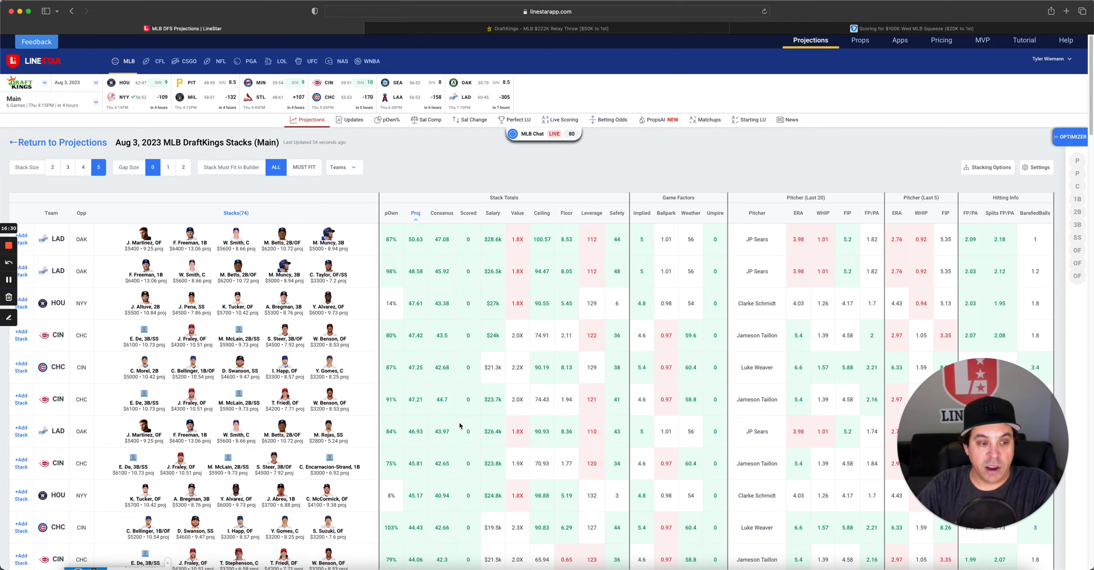
# Scroll through the value-sorted stacks, led by the 6%-owned SEA stack against LAA at 2.6X.
pyautogui.scroll(-3)
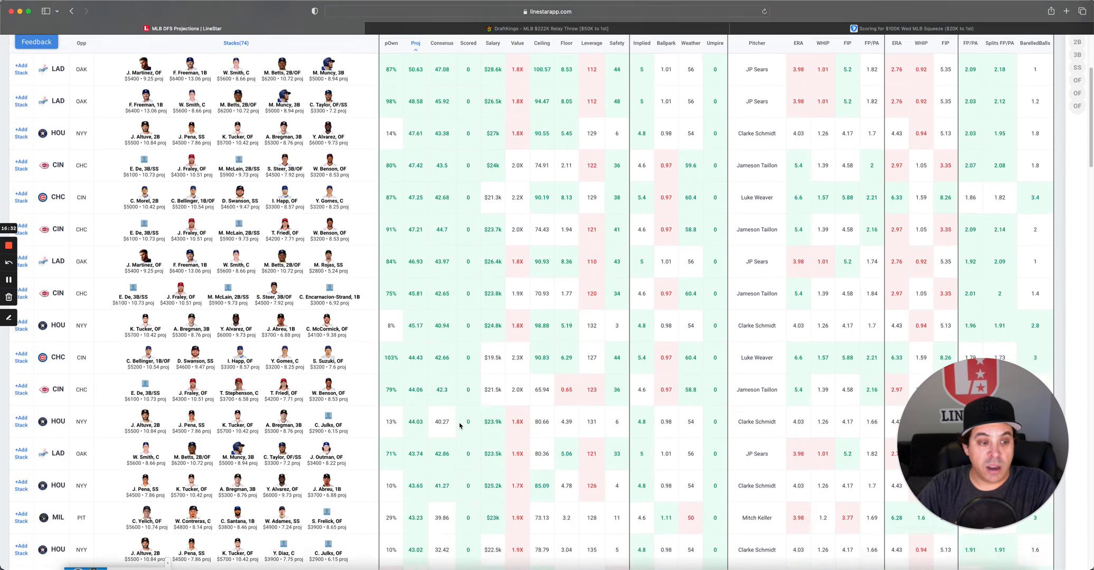
pyautogui.scroll(-3)
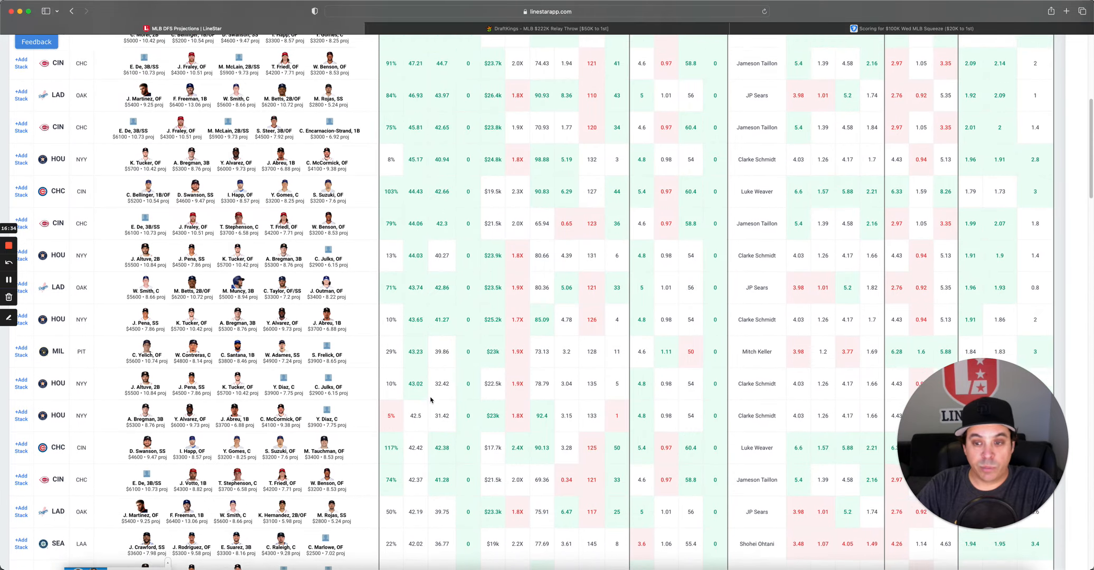
pyautogui.scroll(-3)
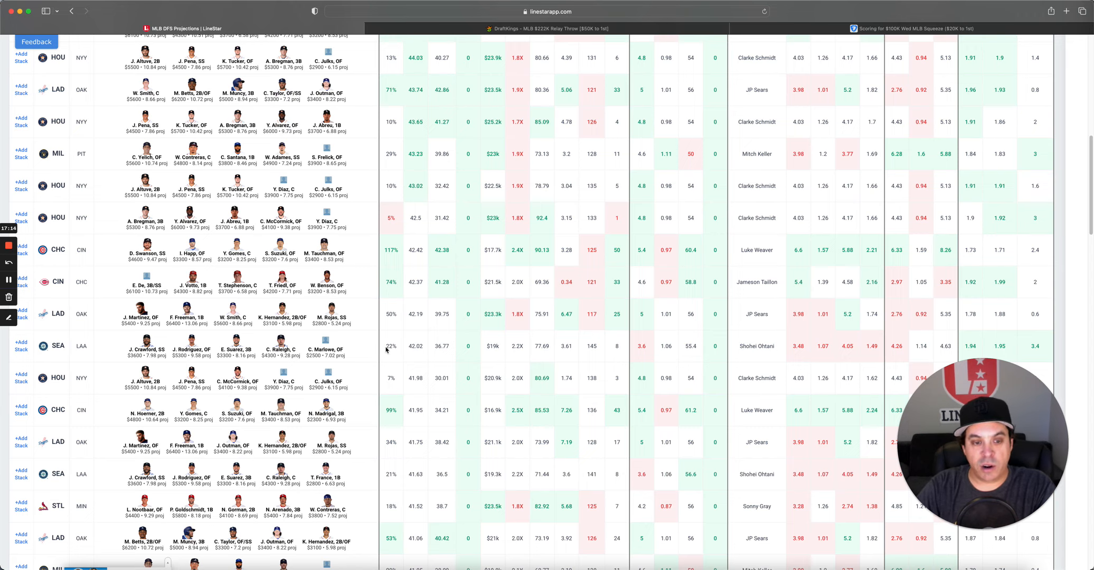
pyautogui.scroll(-3)
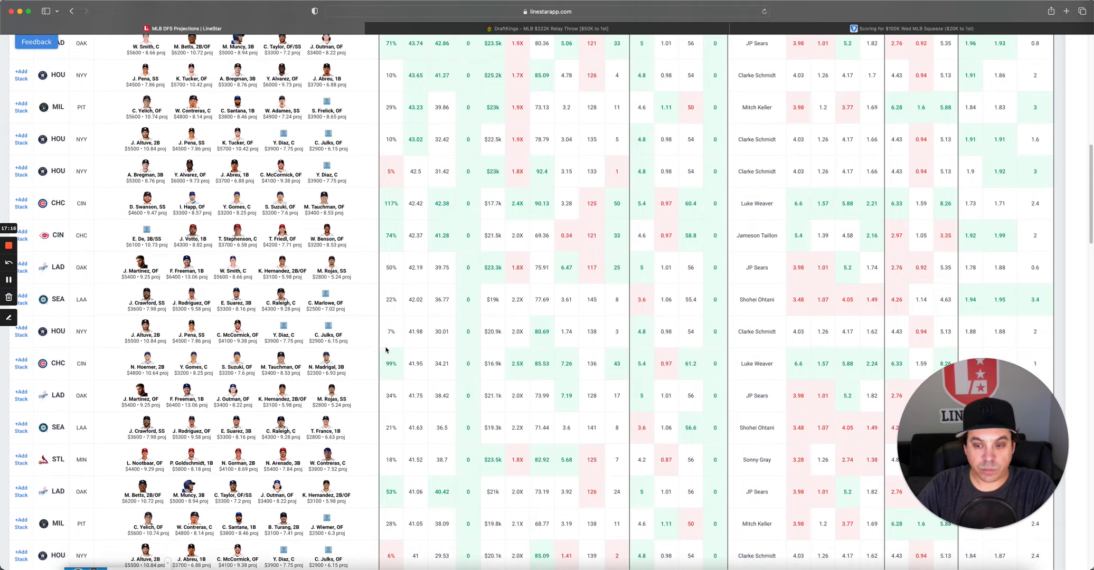
pyautogui.scroll(-3)
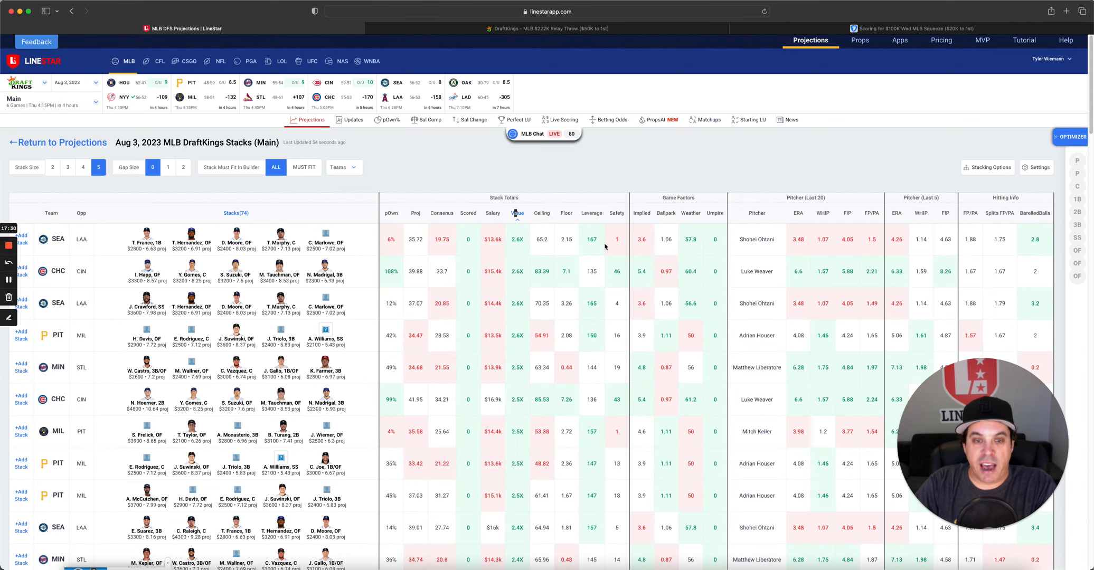
pyautogui.moveTo(348, 275)
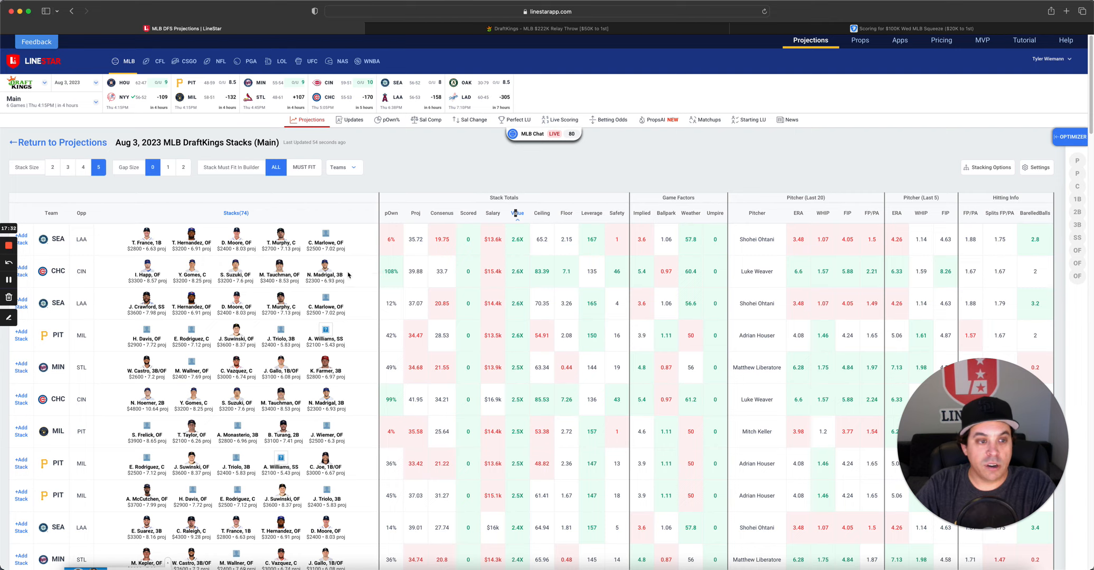
pyautogui.moveTo(534, 284)
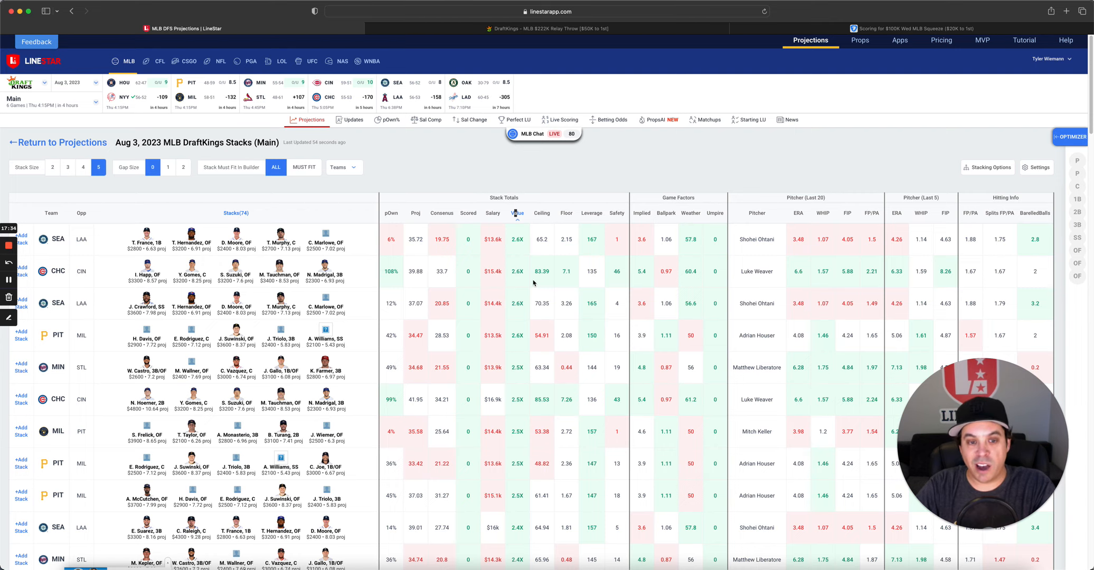
pyautogui.moveTo(478, 319)
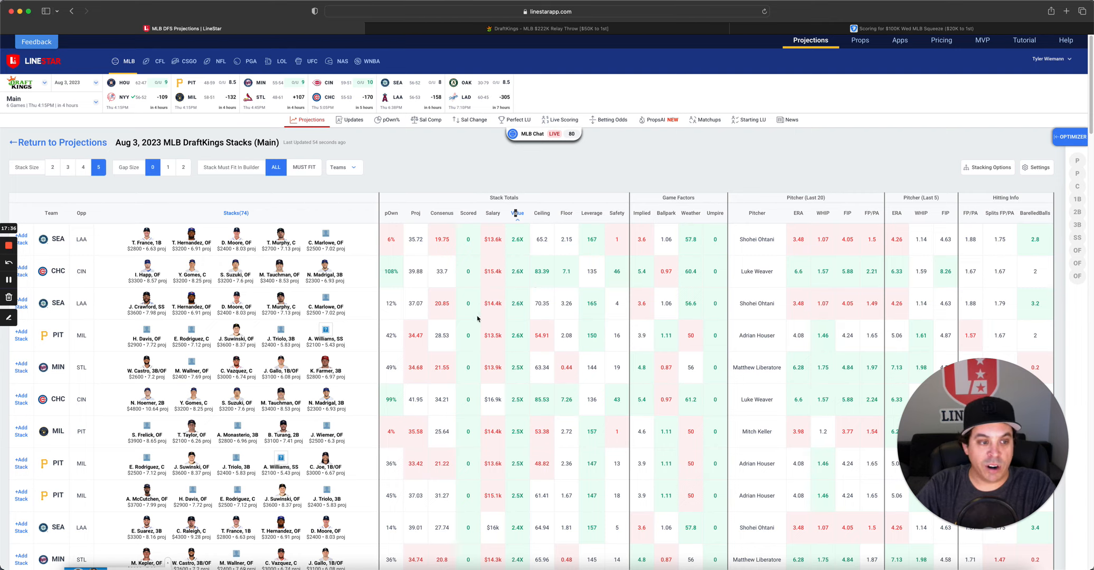
pyautogui.moveTo(726, 347)
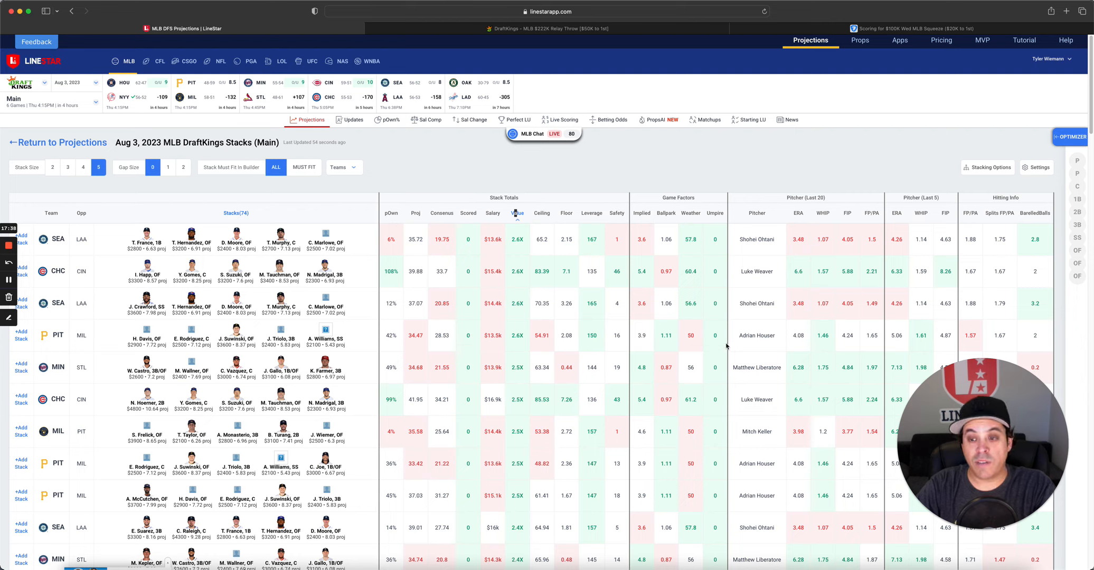
pyautogui.moveTo(752, 344)
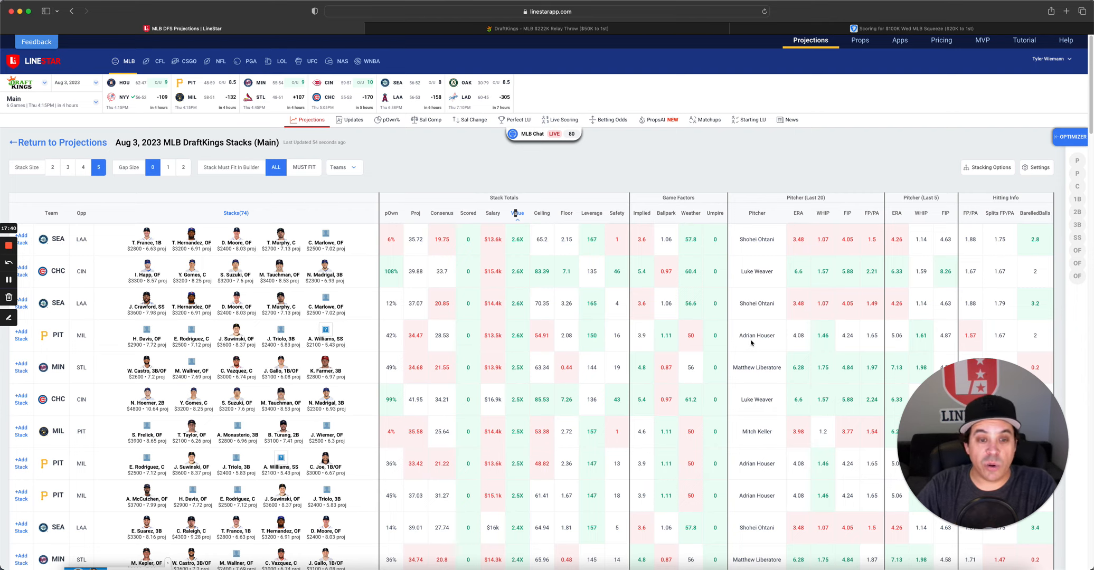
pyautogui.moveTo(250, 354)
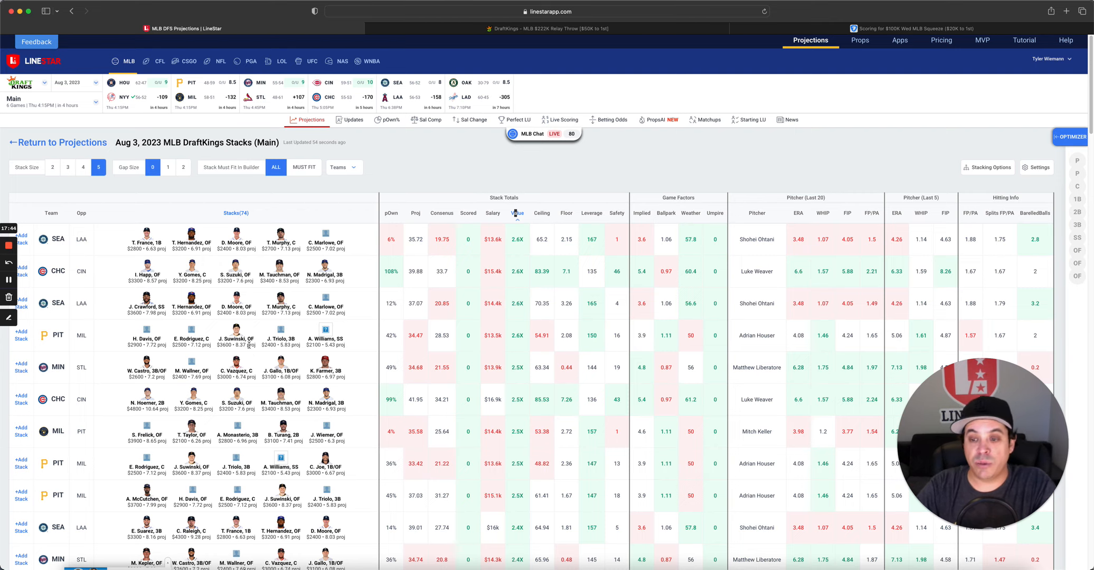
pyautogui.moveTo(754, 345)
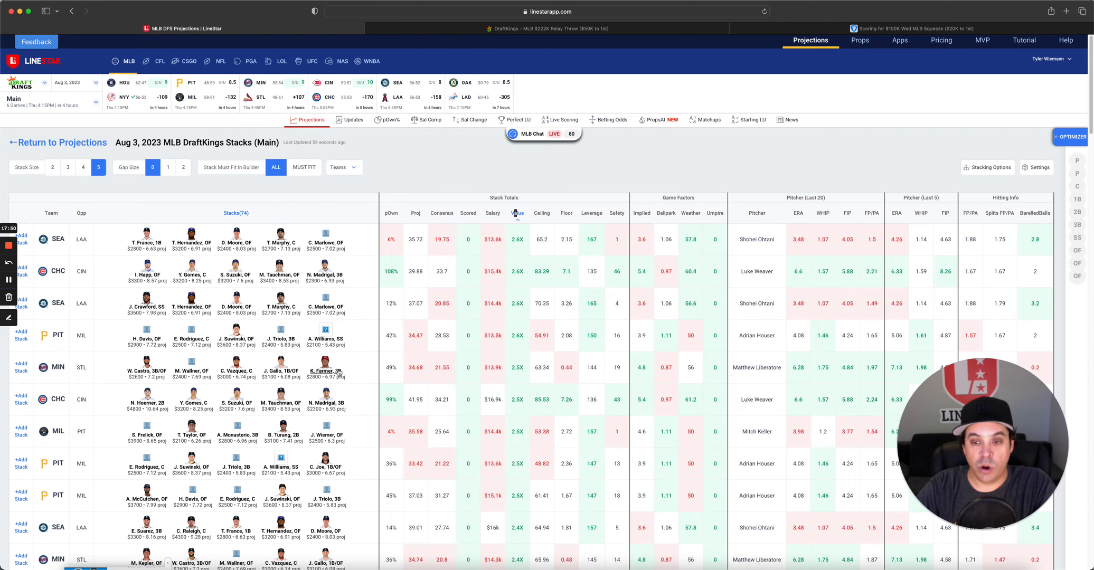
pyautogui.moveTo(552, 221)
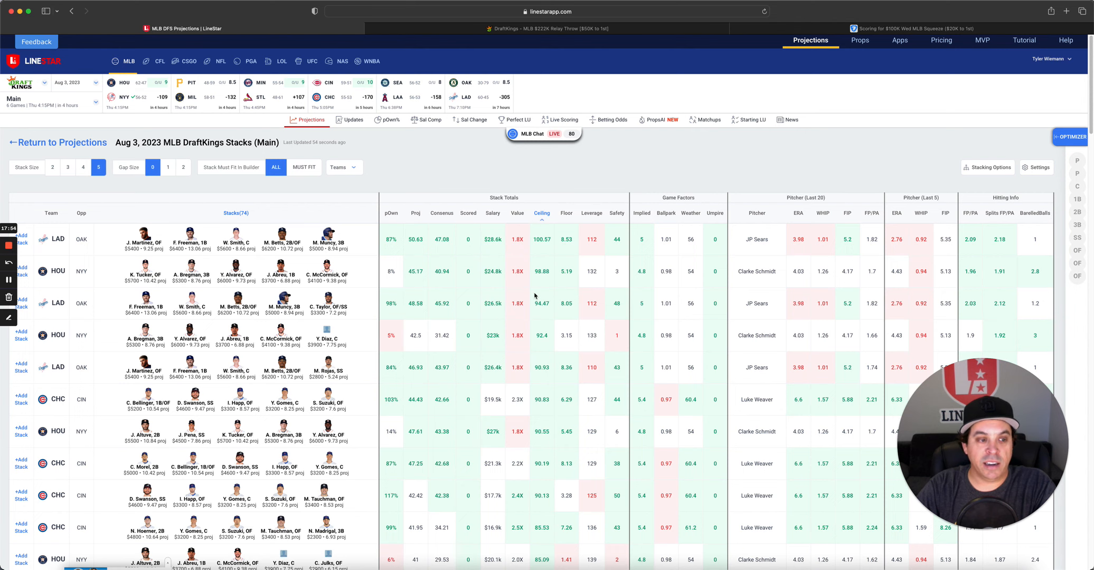
pyautogui.scroll(-3)
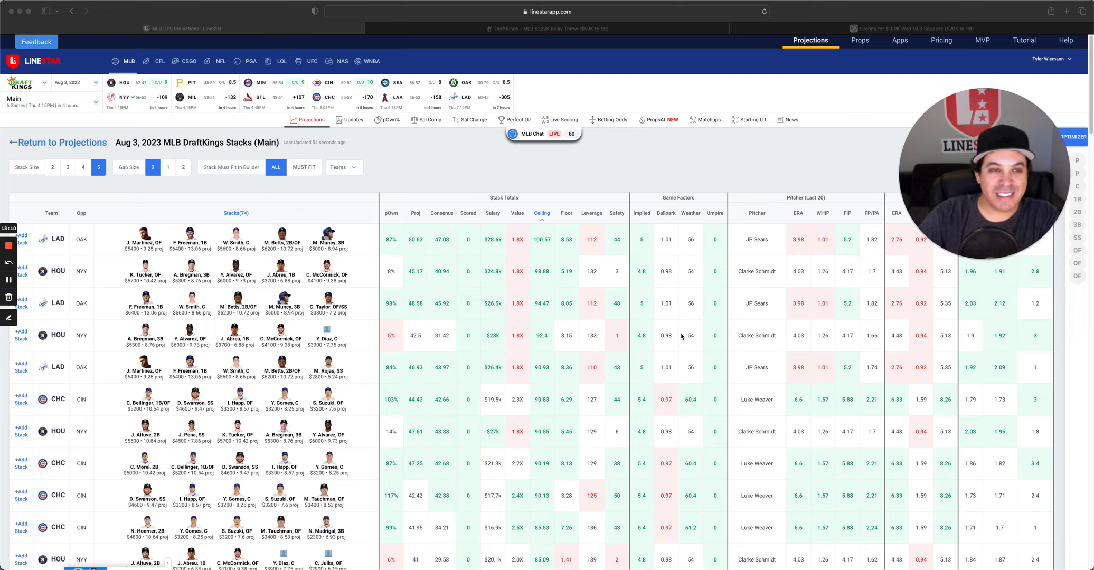
pyautogui.moveTo(727, 326)
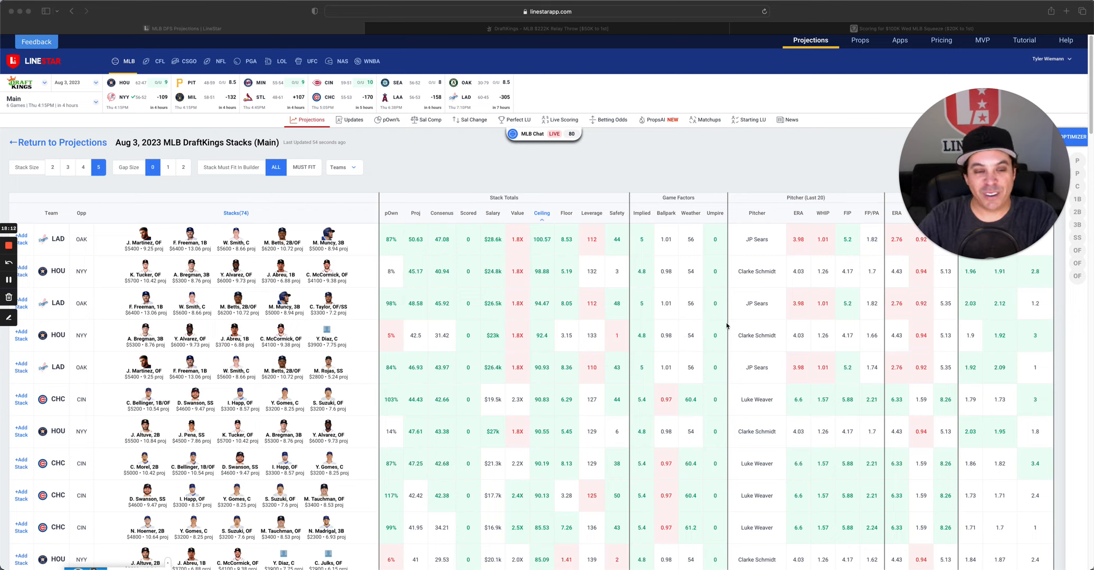